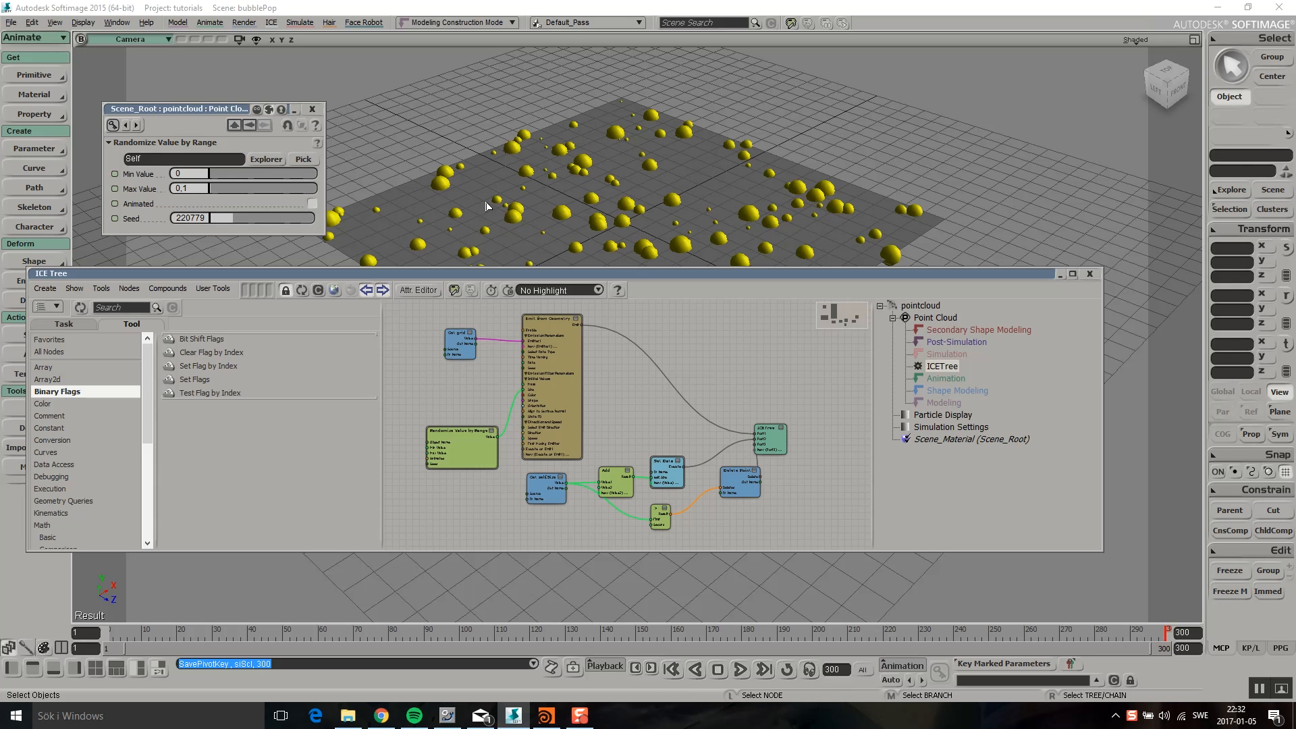
mouse_move(615, 213)
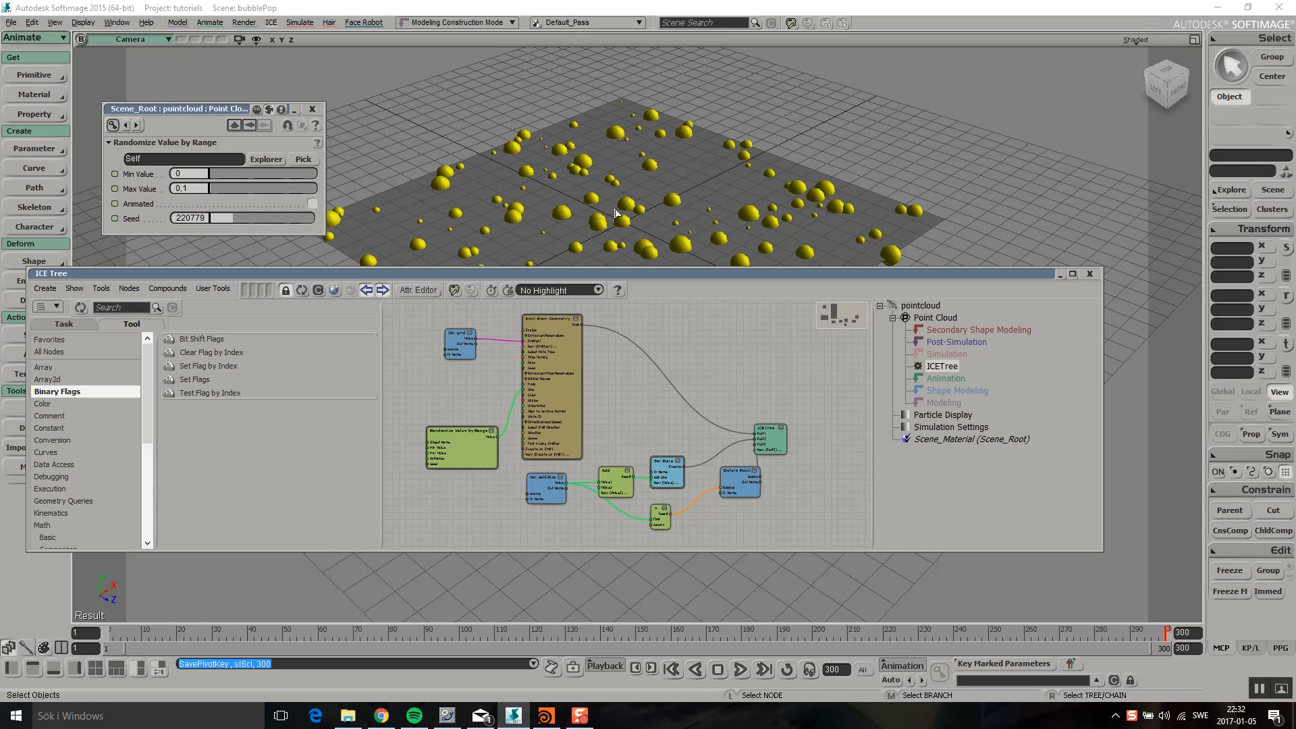
mouse_move(577, 202)
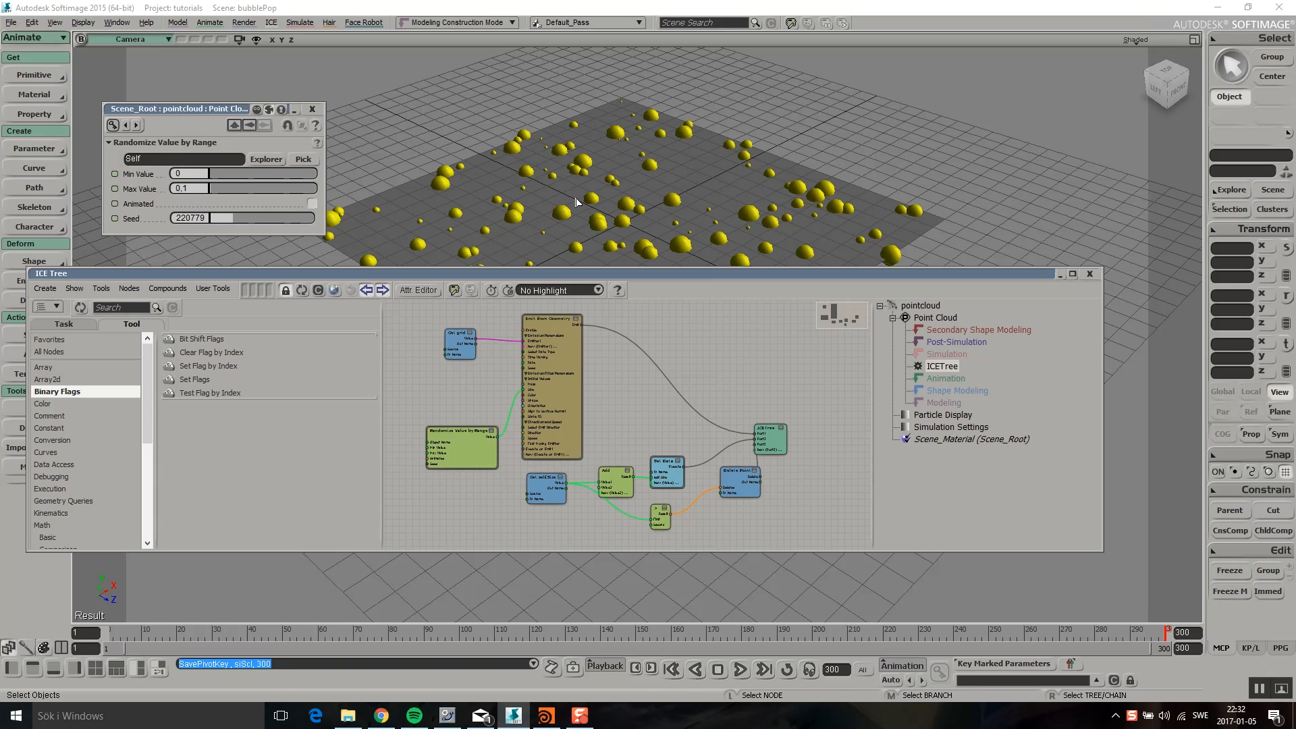
mouse_move(608, 182)
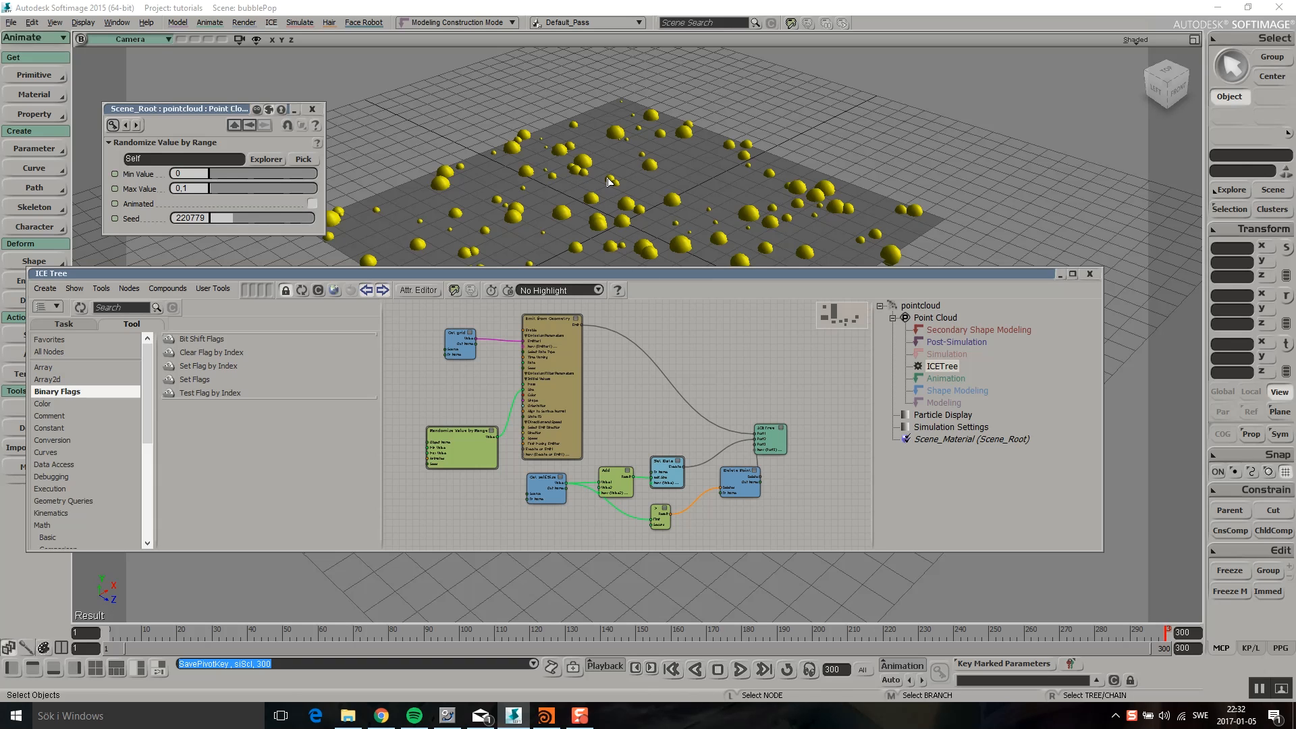
- Add scatter1 below grid1 with Global Seed set to $F, then preview playback
click(739, 670)
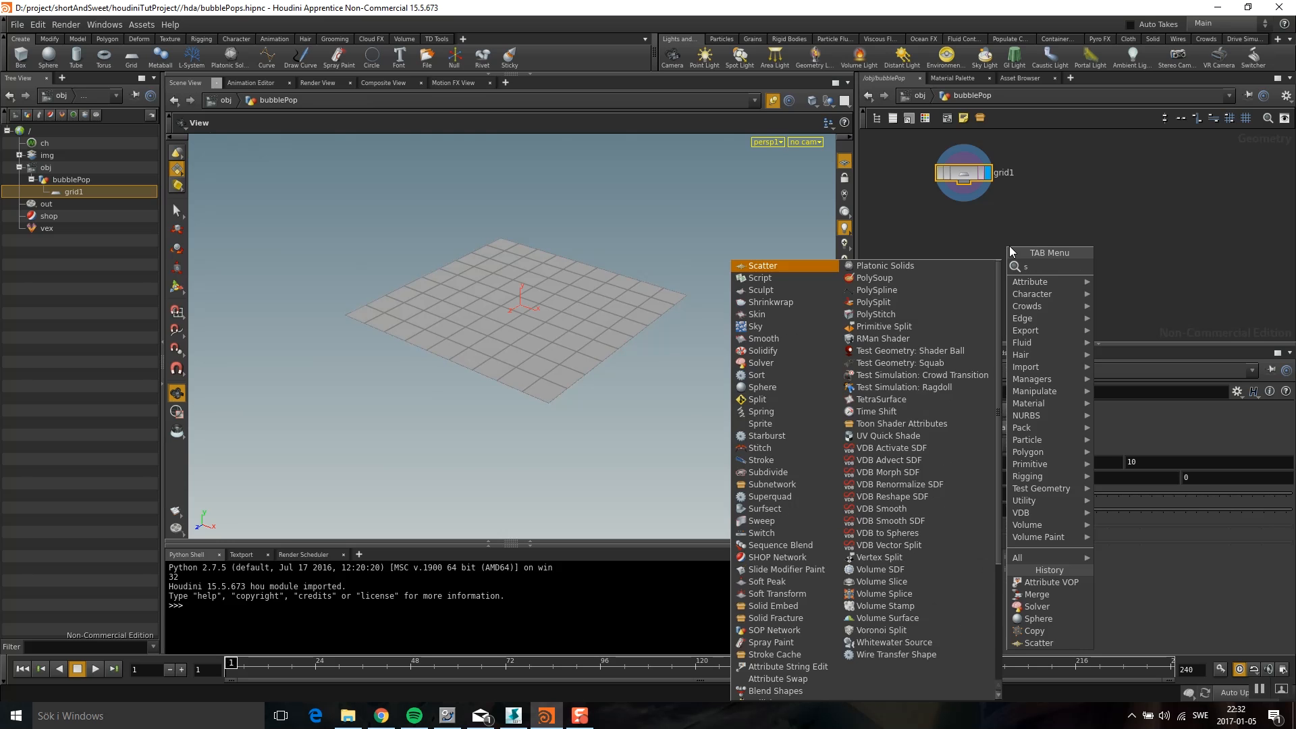
text(cat)
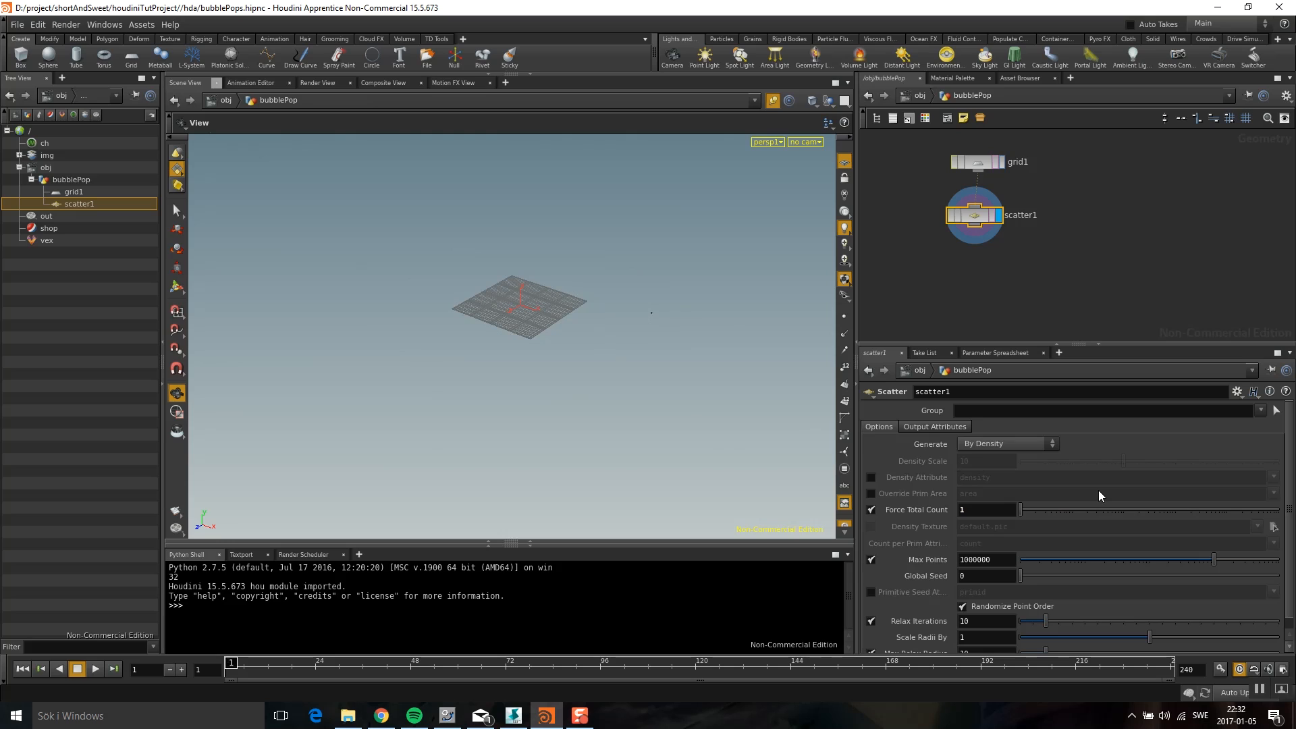
mouse_move(870, 524)
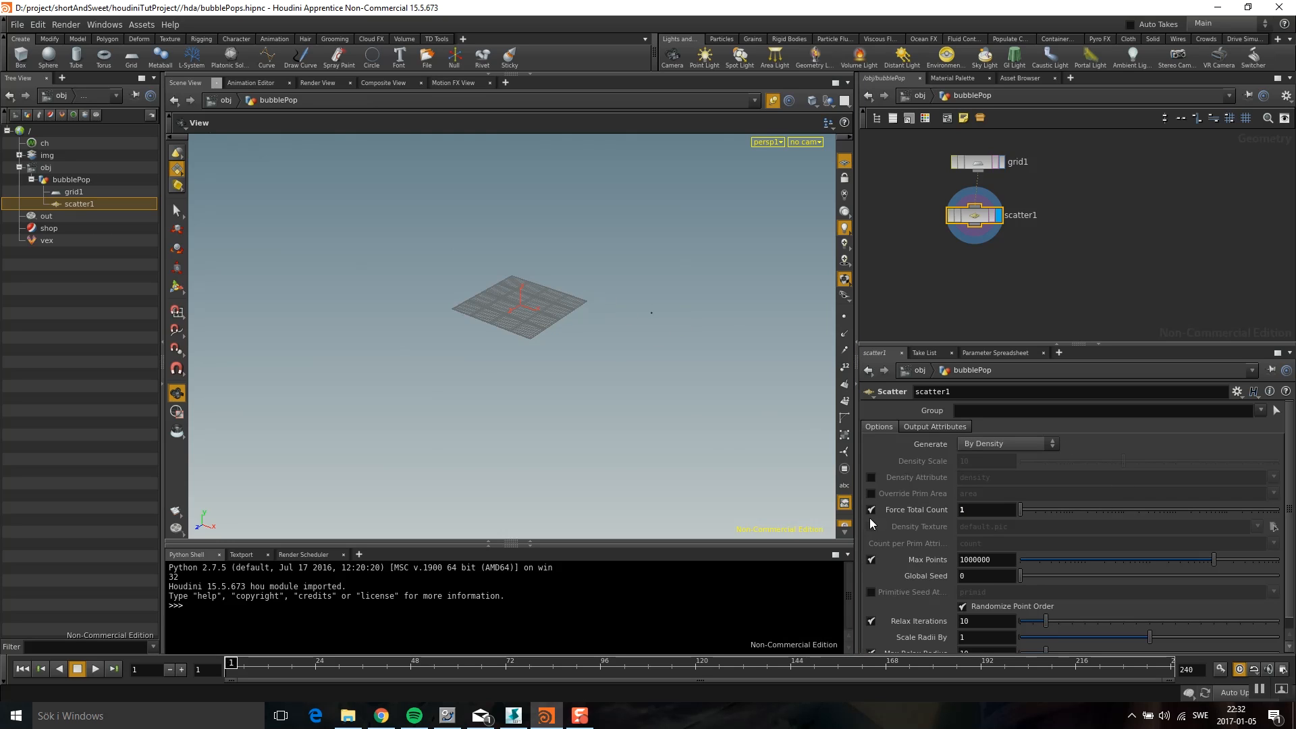
mouse_move(930, 575)
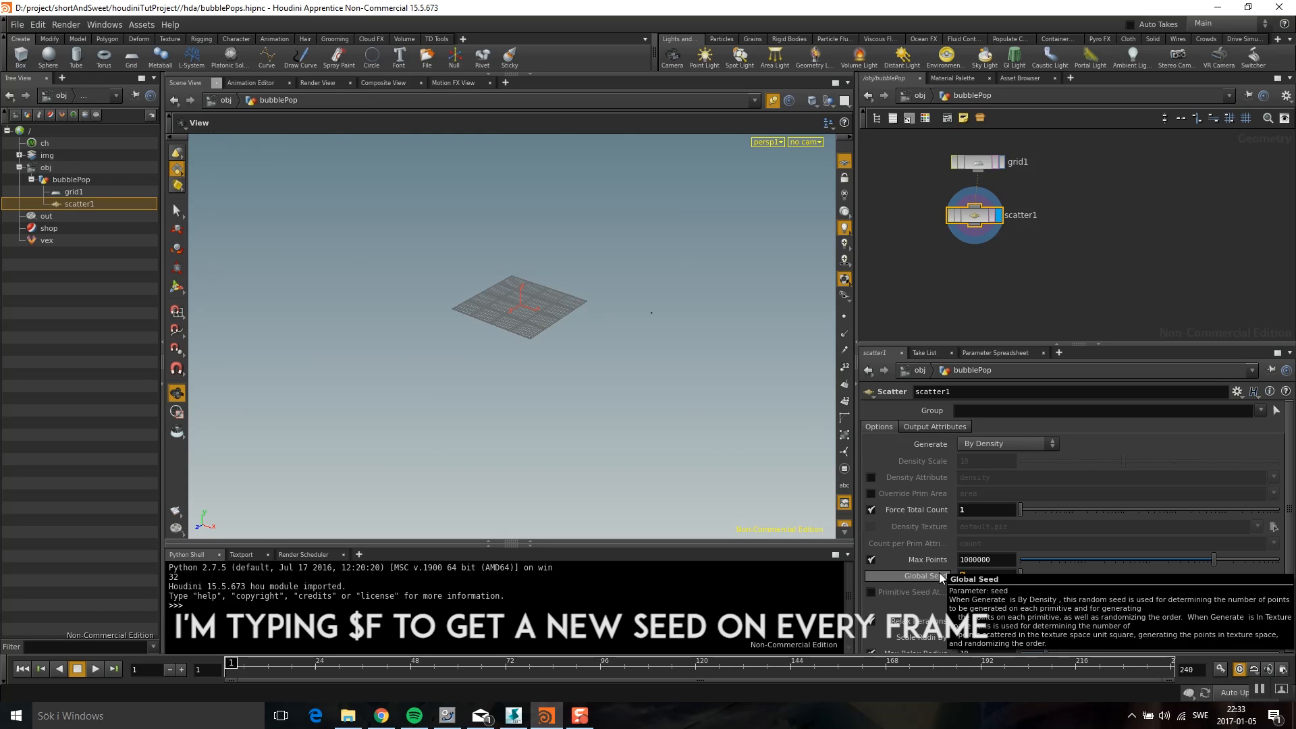
text($F)
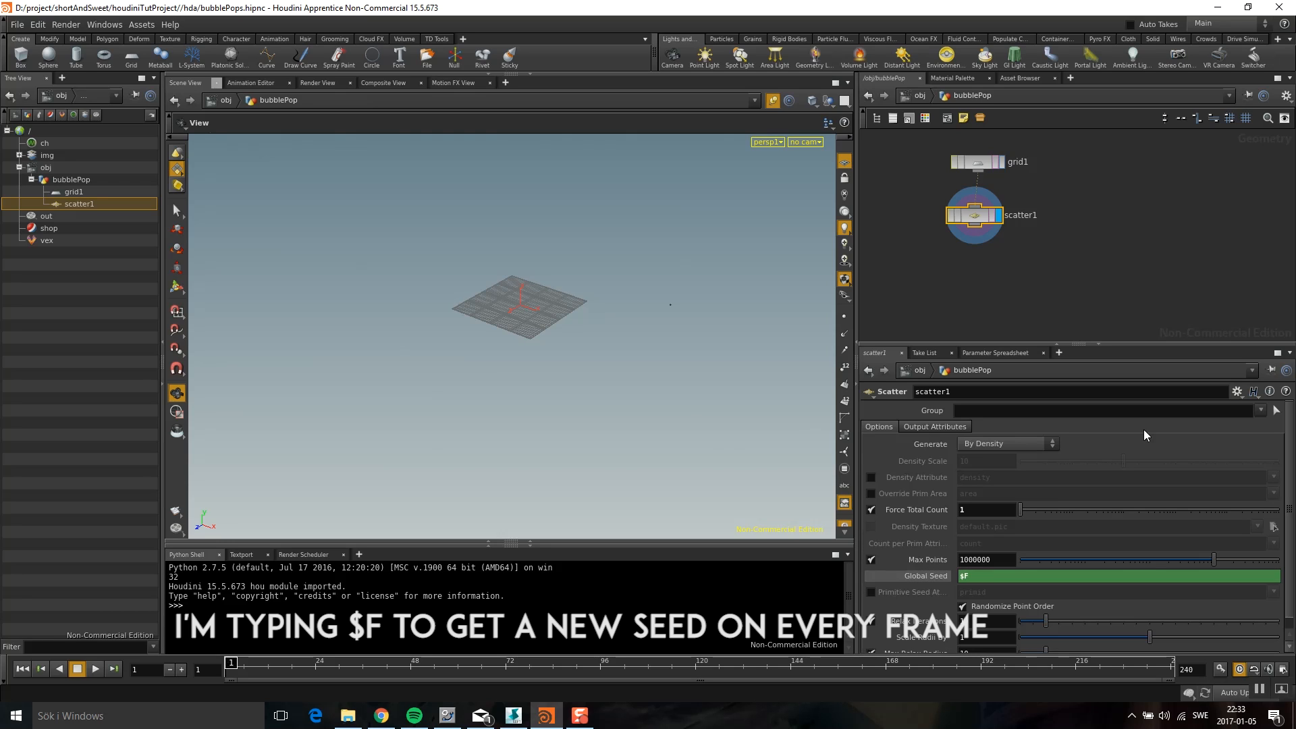
click(94, 669)
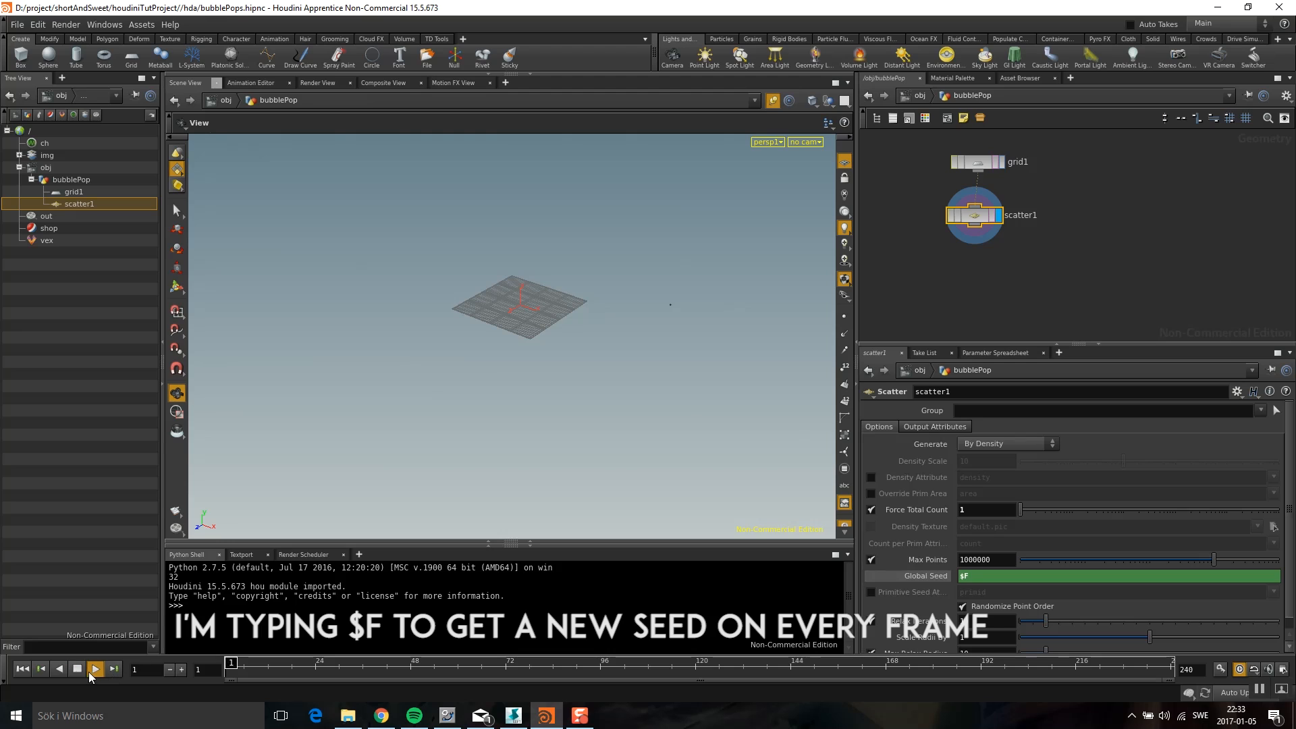
click(94, 669)
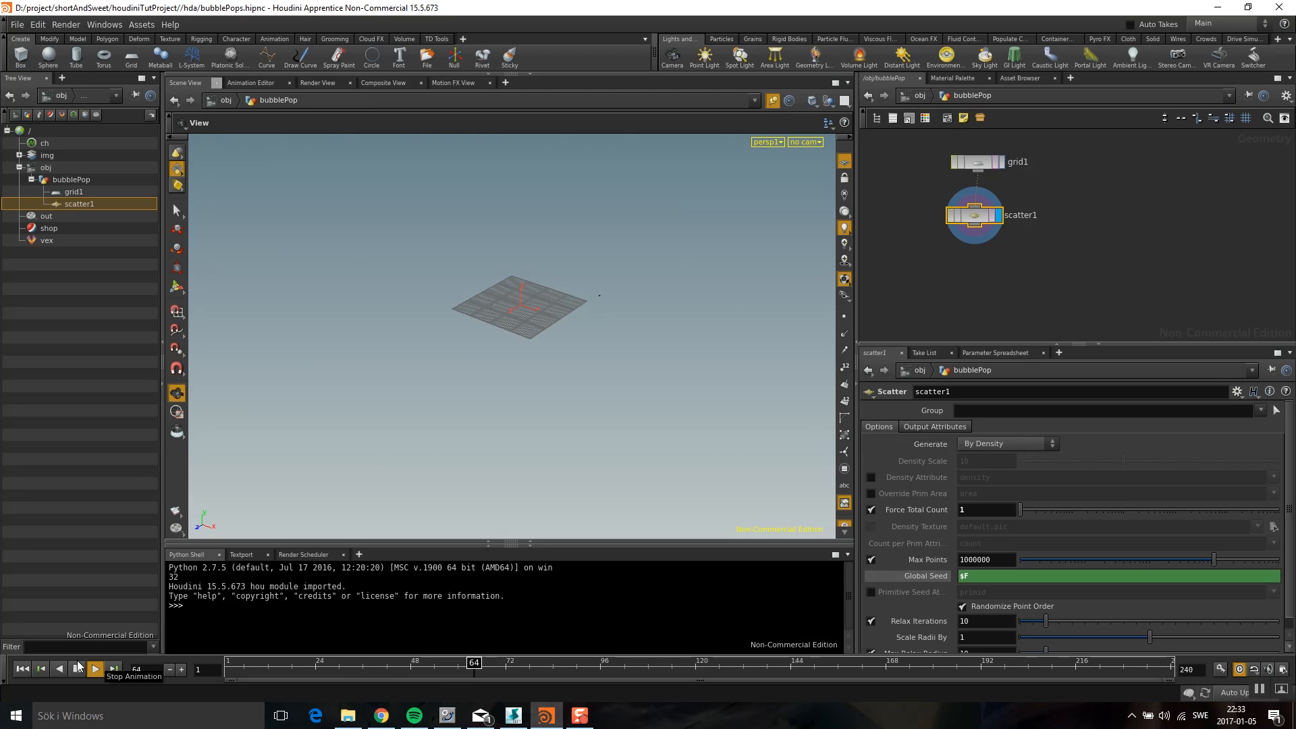
key(tab)
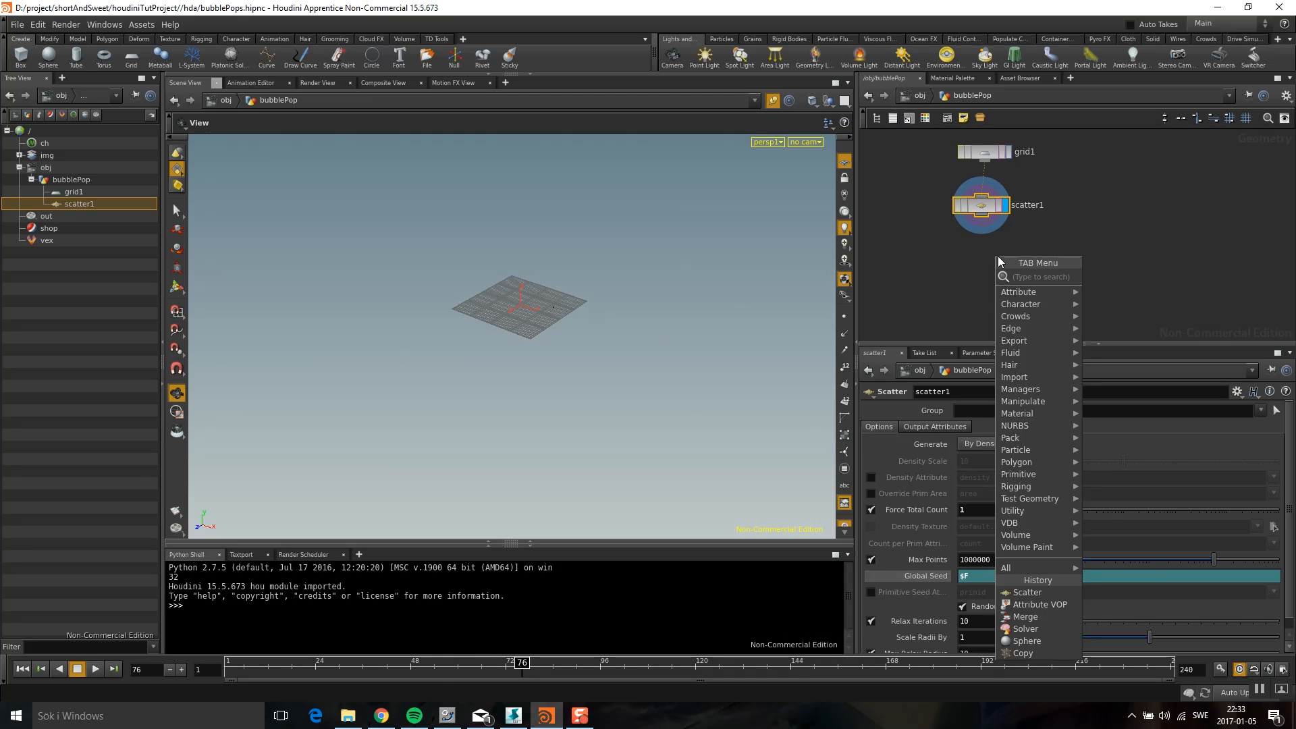
- Copy a polygon sphere onto scatter1's points via copy1 with Pack Geometry Before Copying enabled
click(1023, 653)
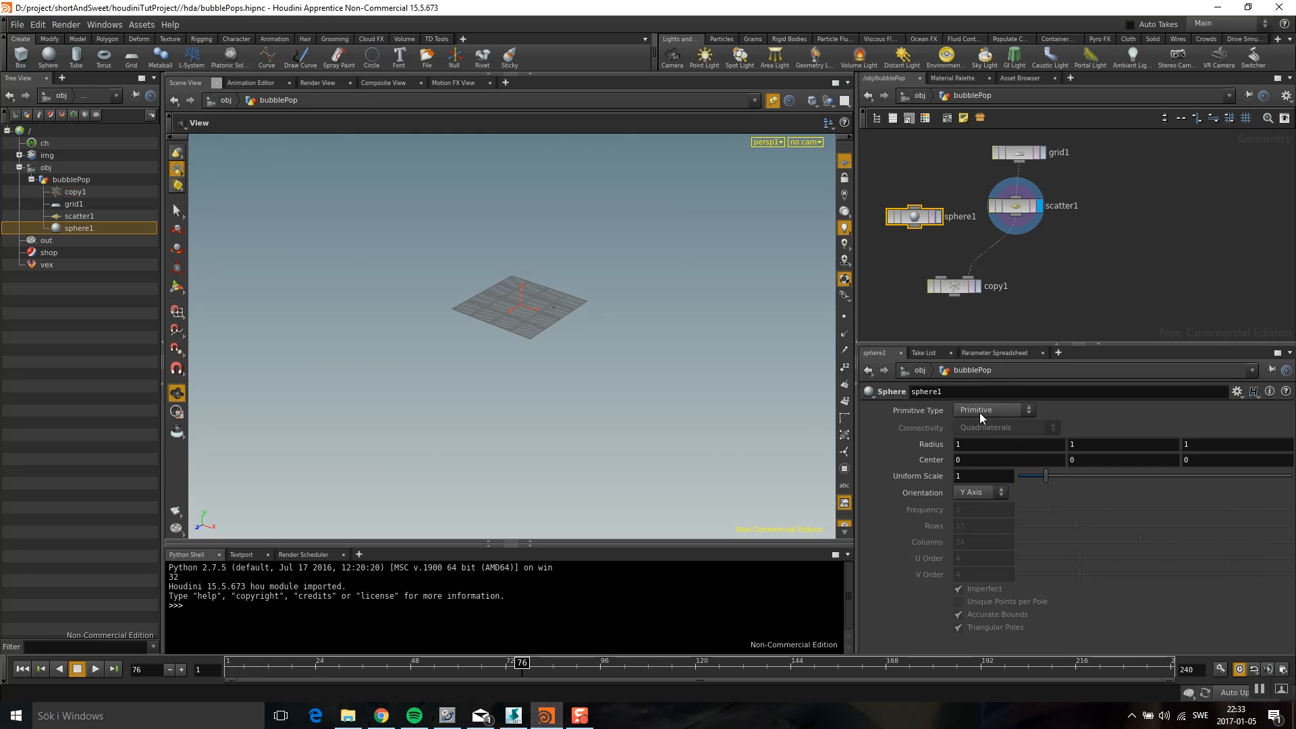
click(993, 410)
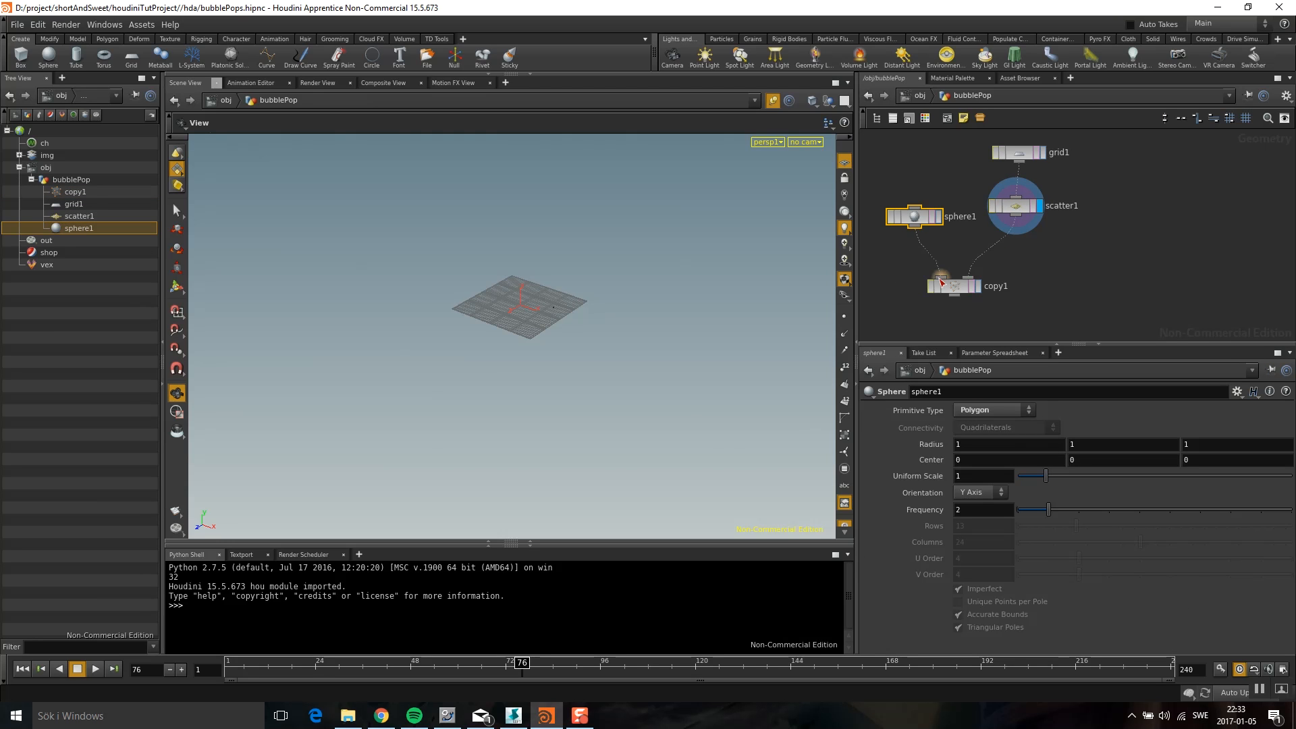
click(93, 669)
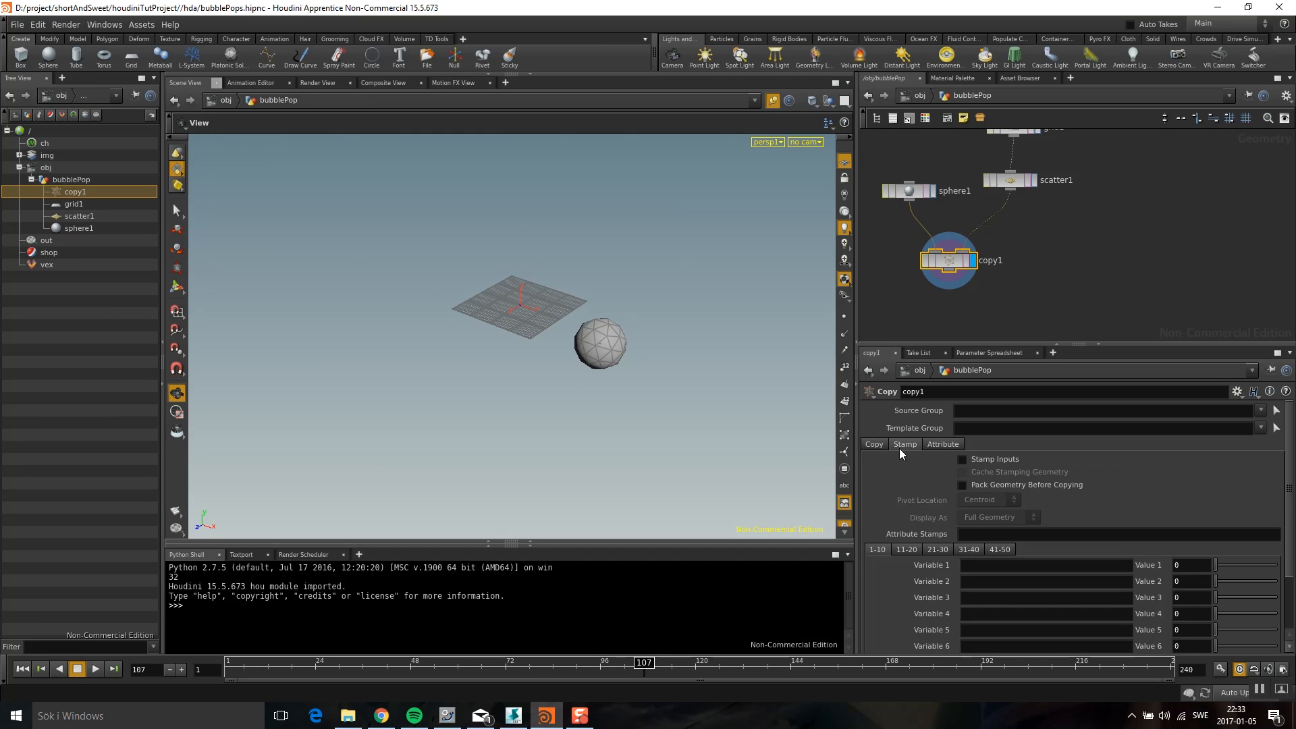
mouse_move(1050, 494)
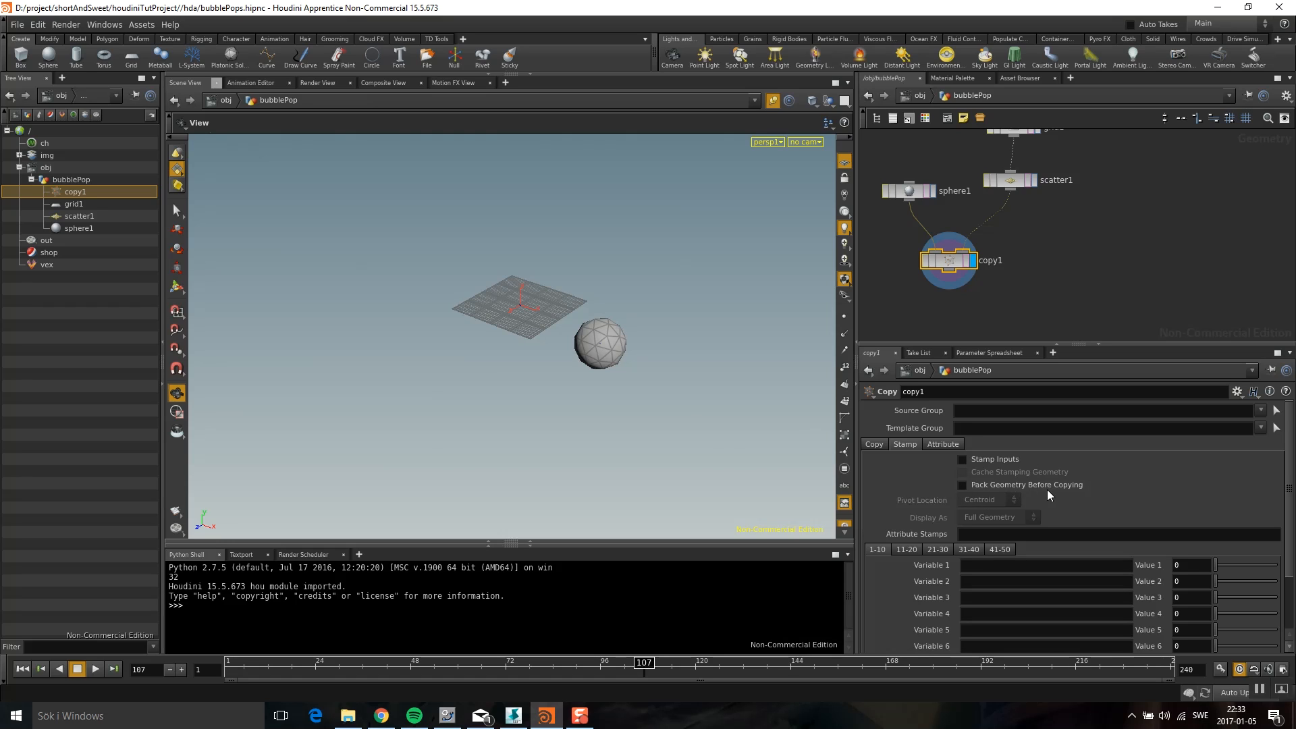
click(961, 485)
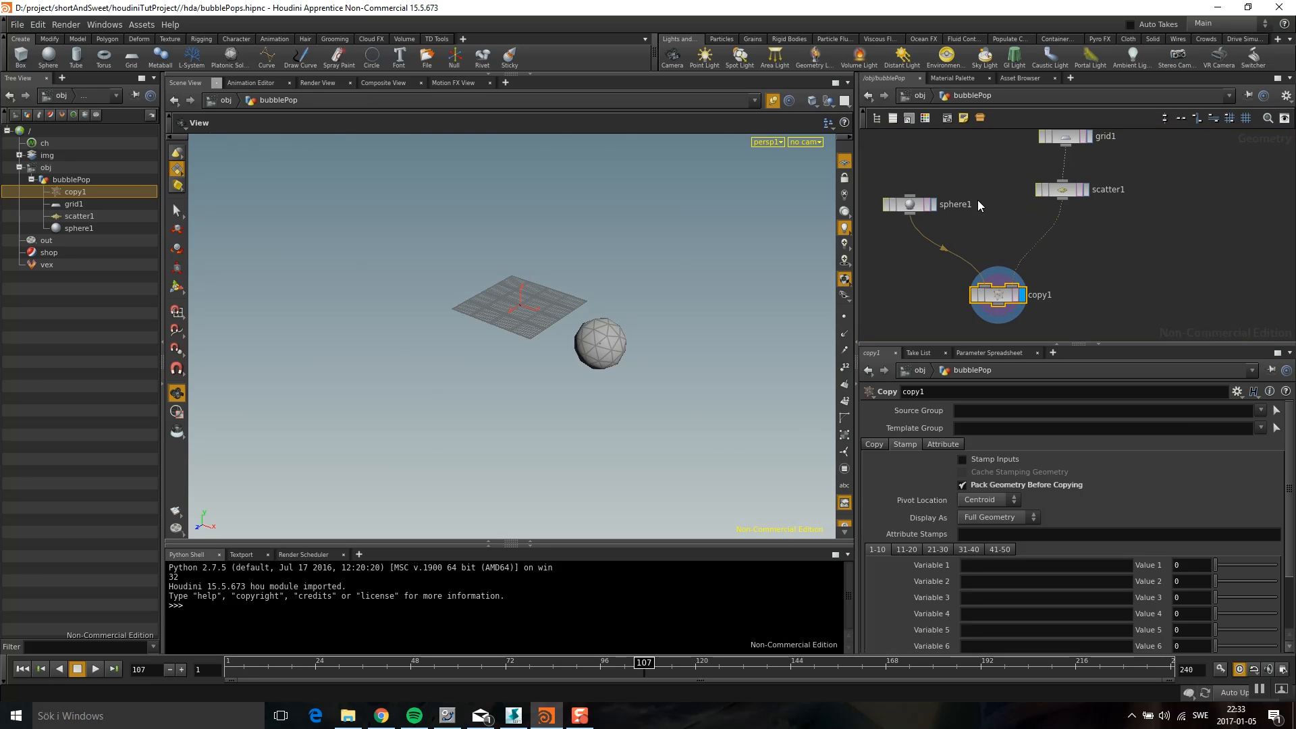
- Insert a Solver node on the wire between scatter1 and copy1 and view its settings
key(Tab)
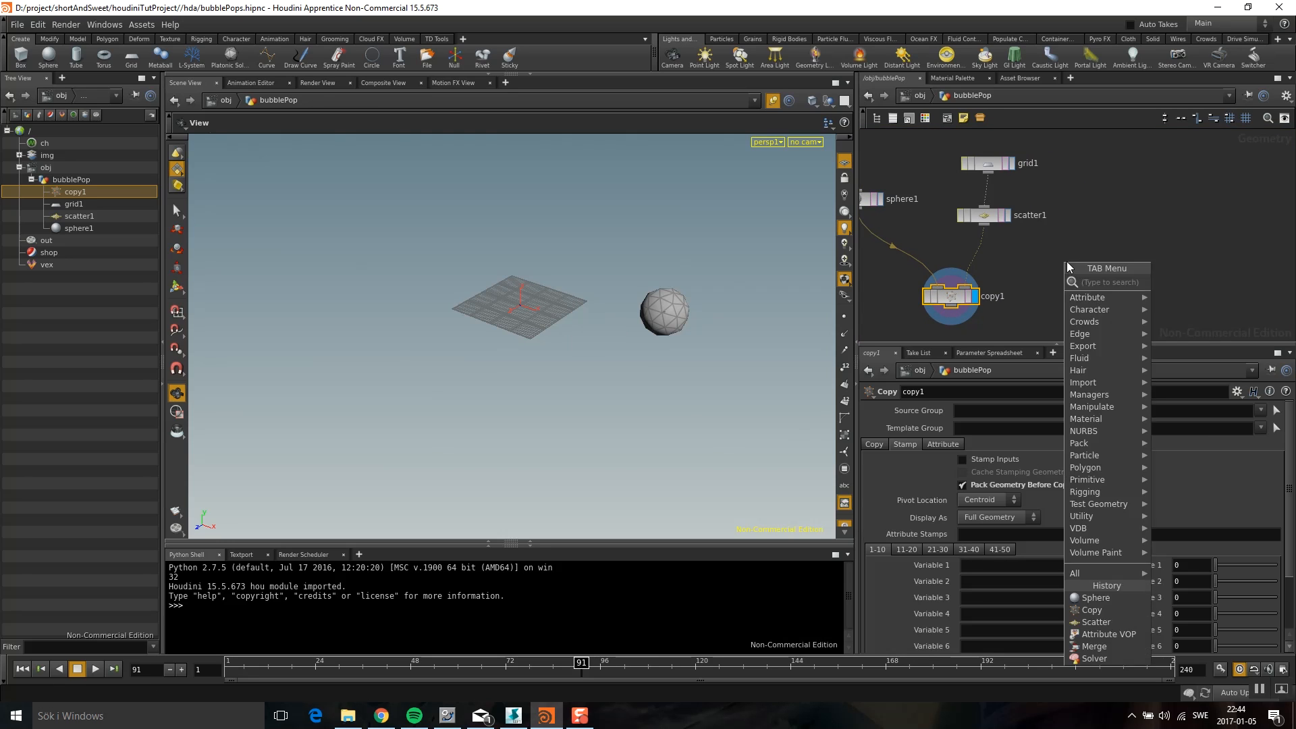
text(solver)
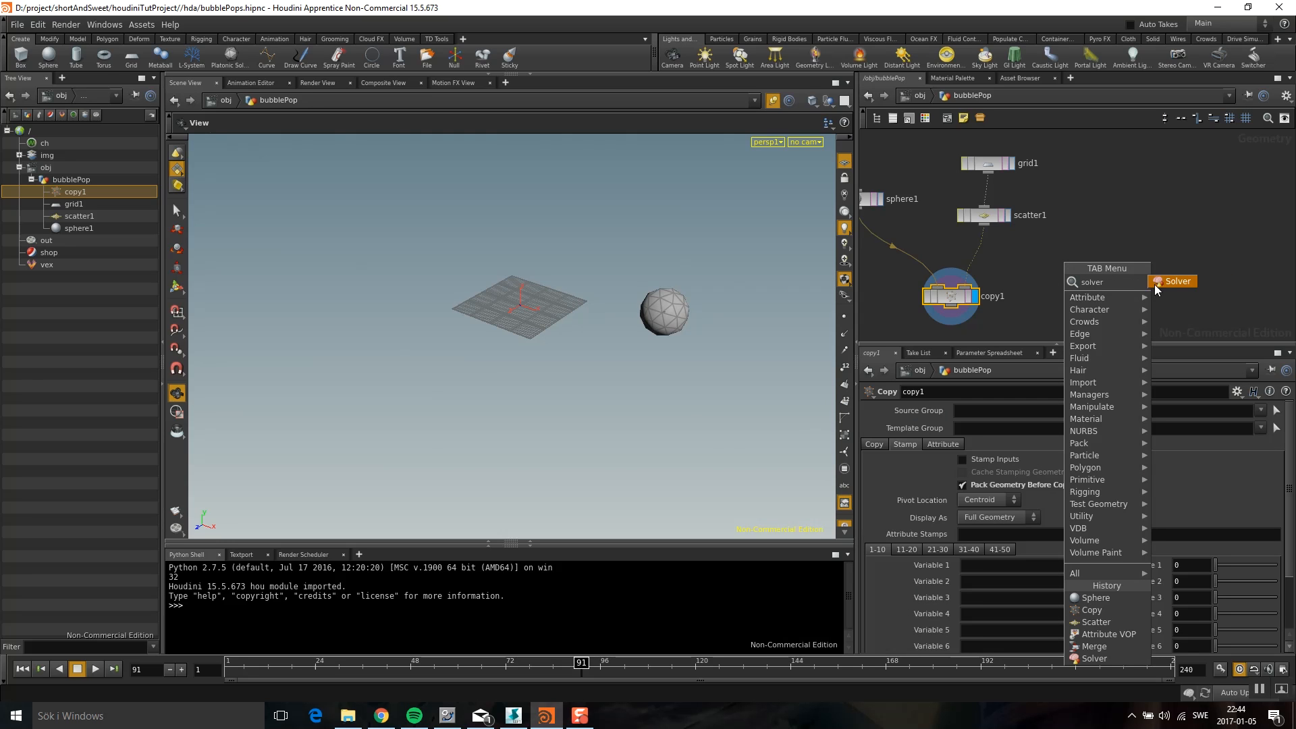
click(1174, 281)
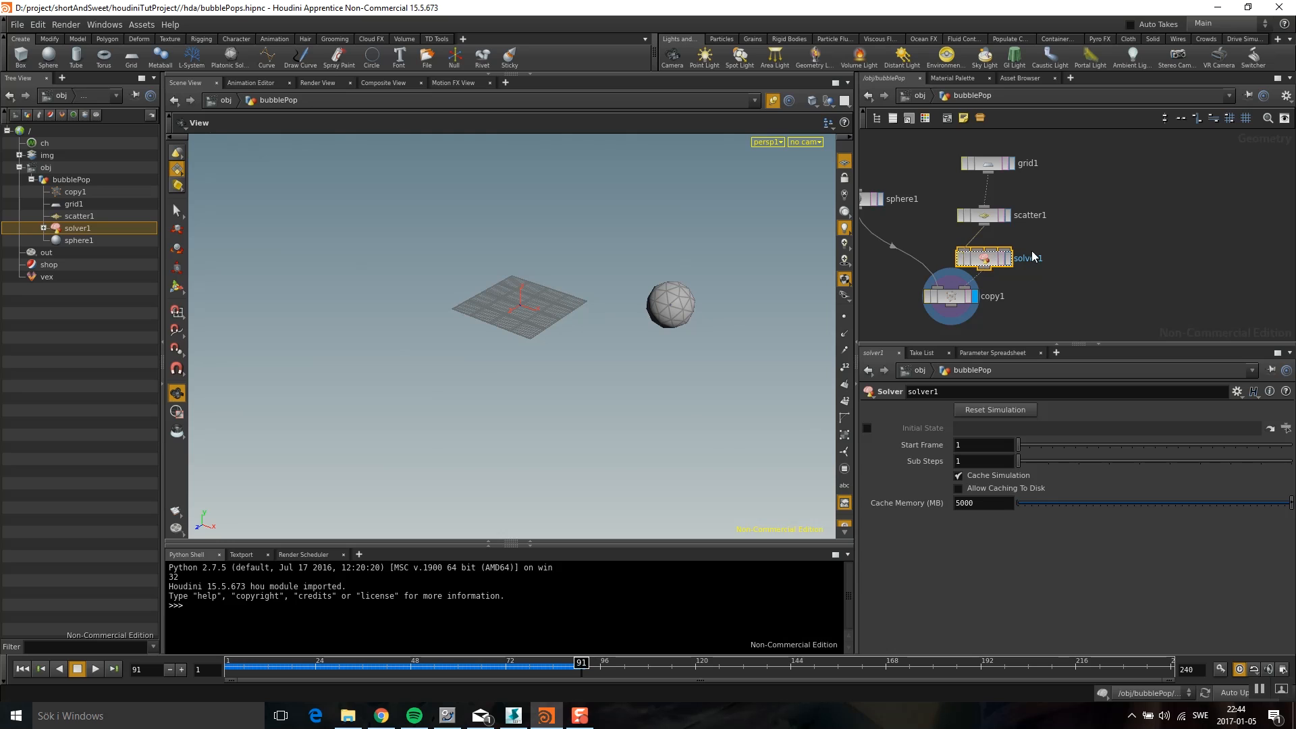
click(983, 215)
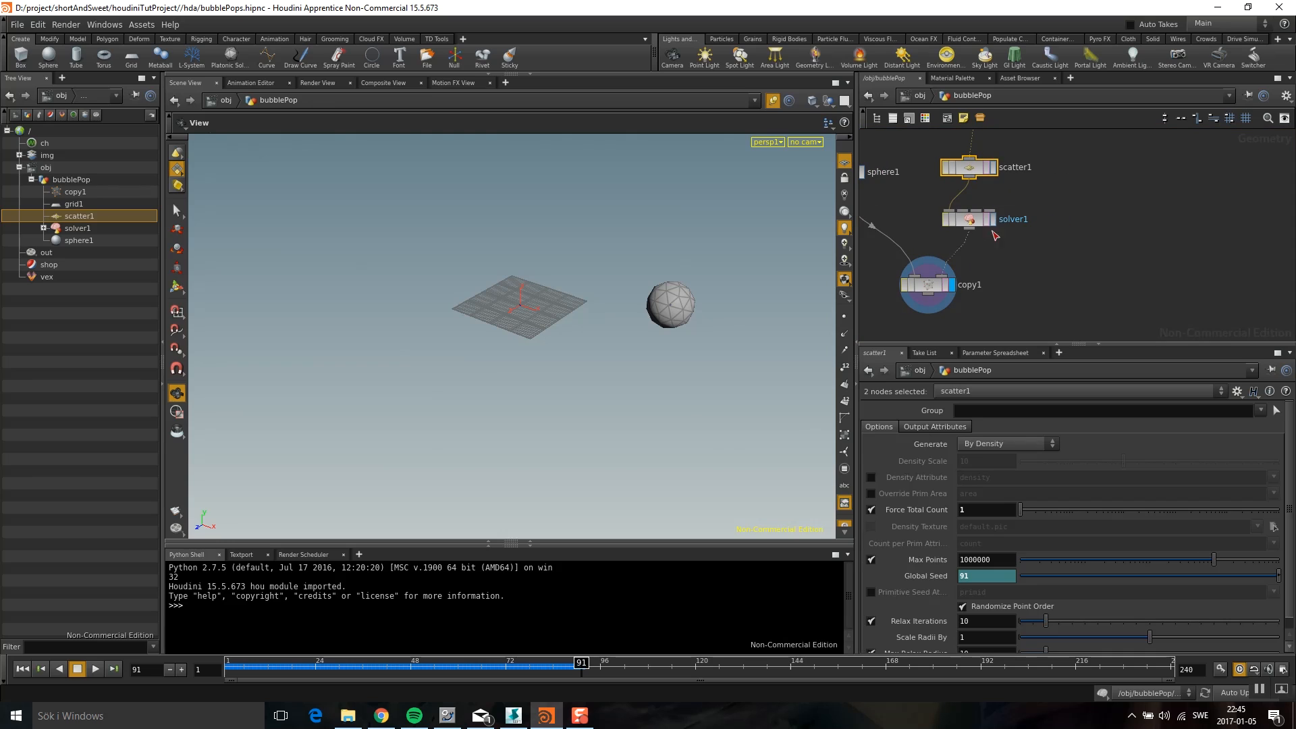
click(968, 218)
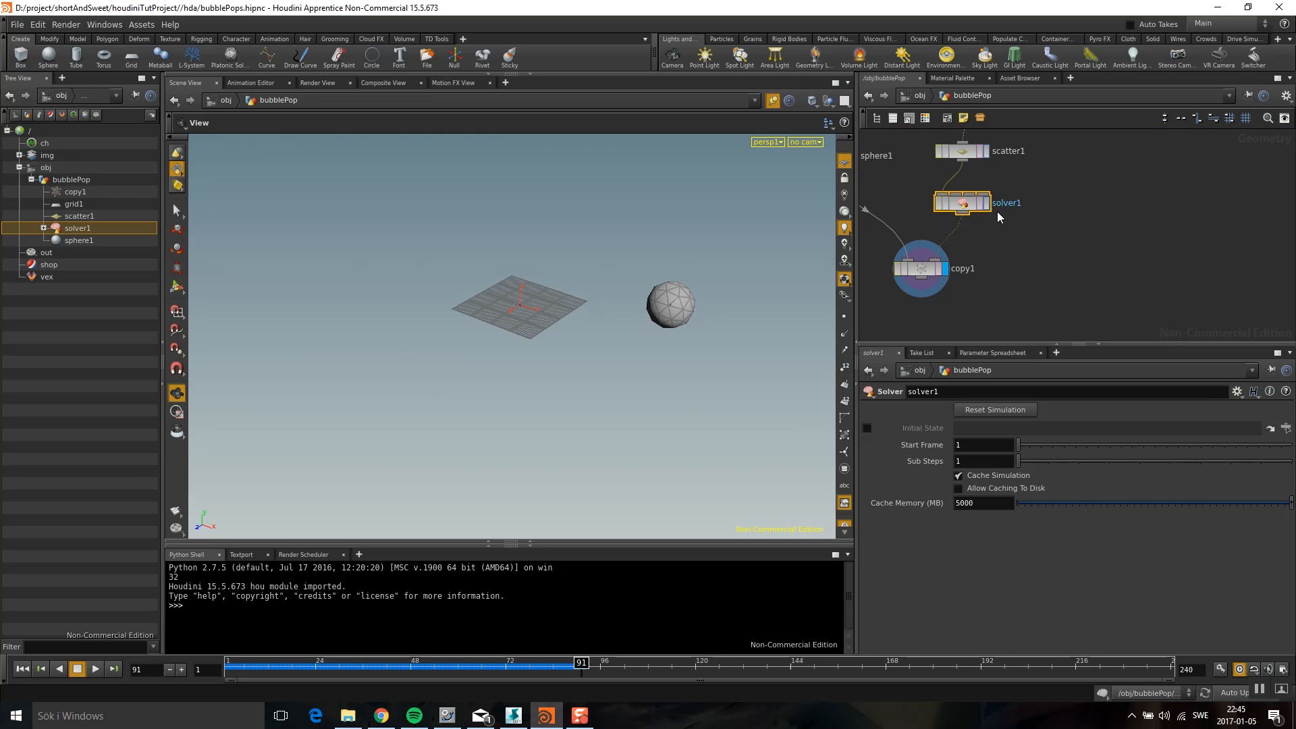
mouse_move(959, 207)
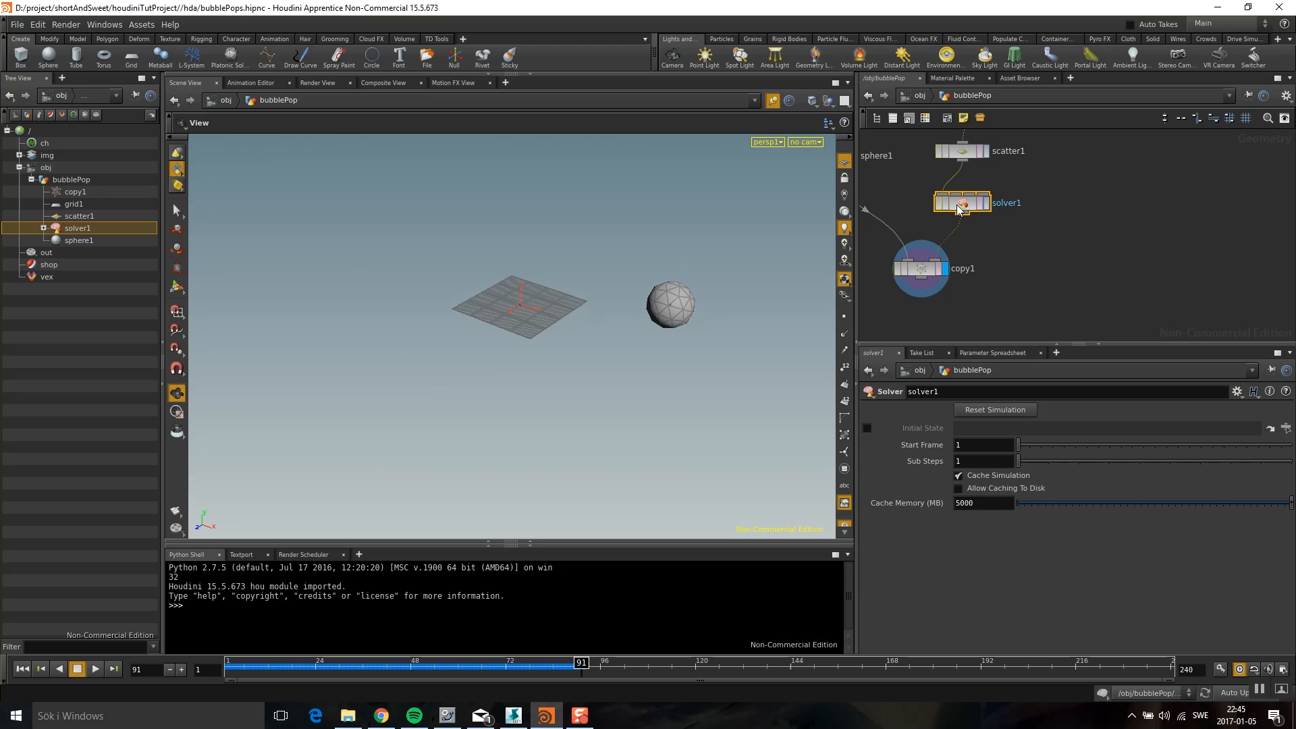
- Dive into solver1 to reveal its Prev_Frame and Input_1 to Input_4 nodes
double_click(961, 202)
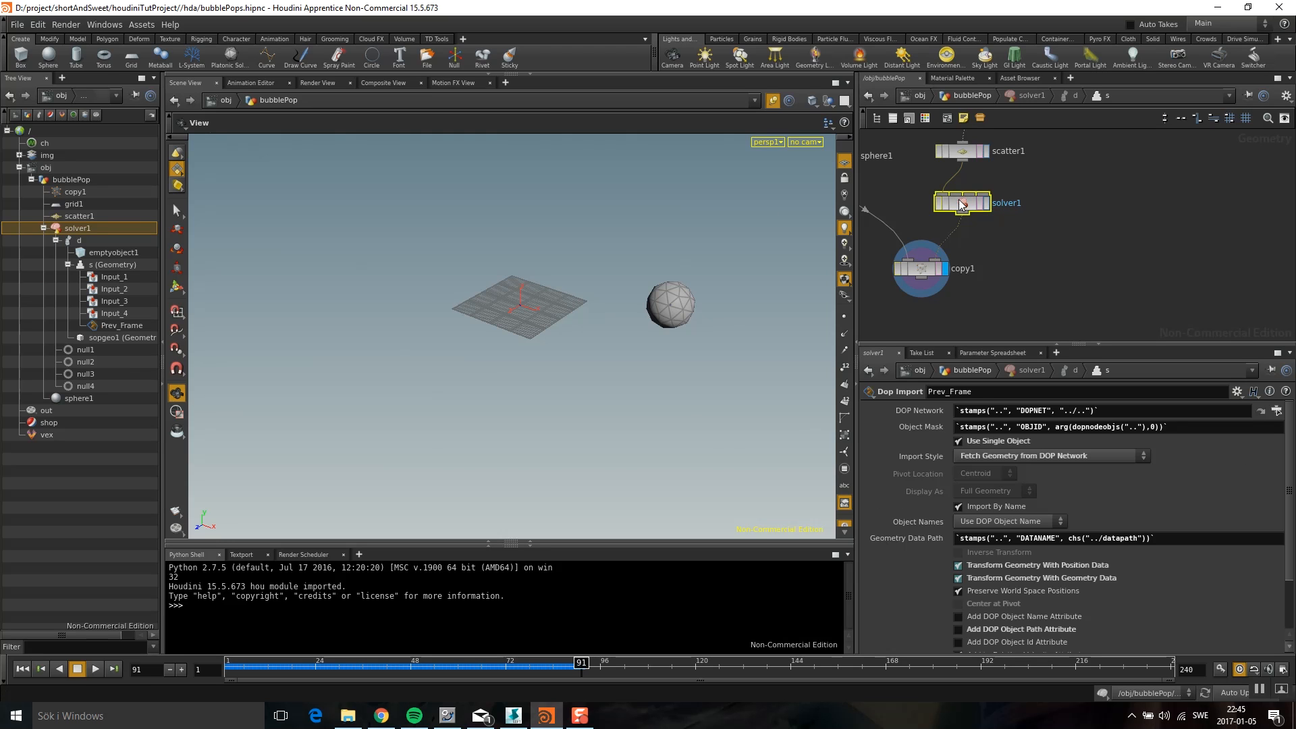
double_click(961, 203)
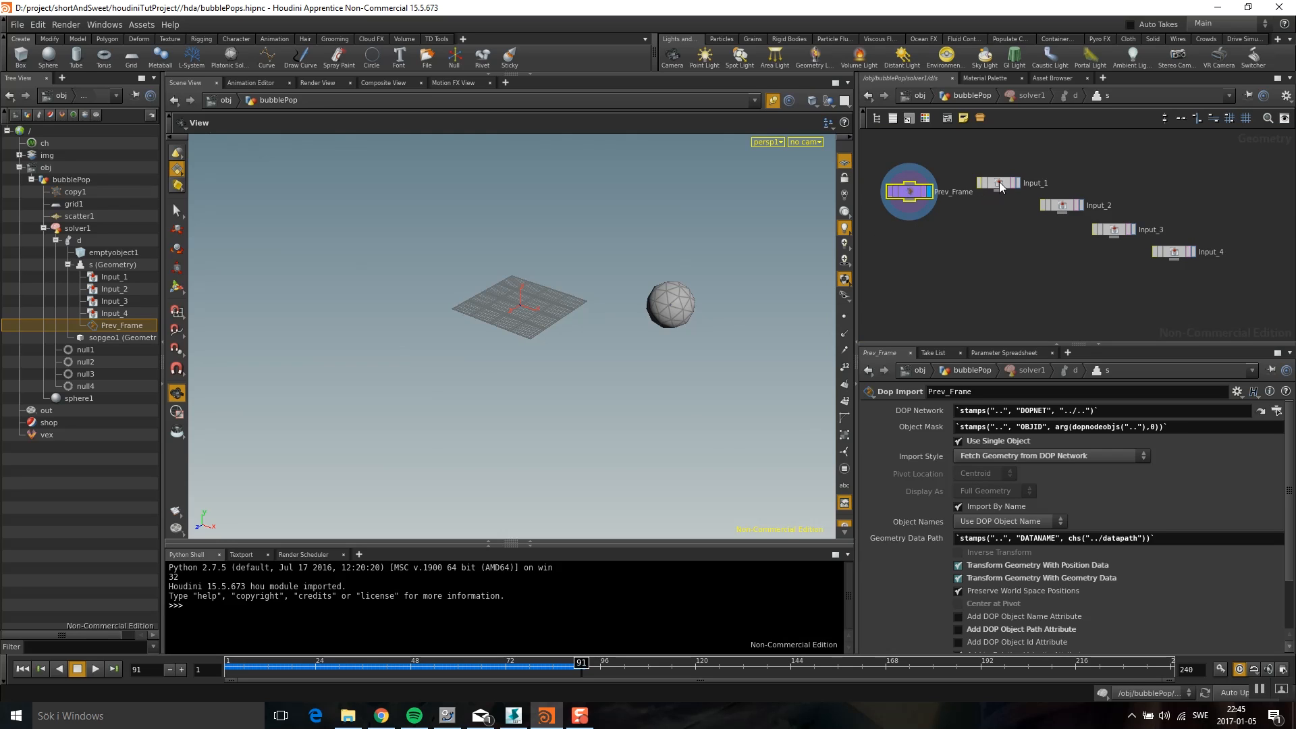
mouse_move(910, 202)
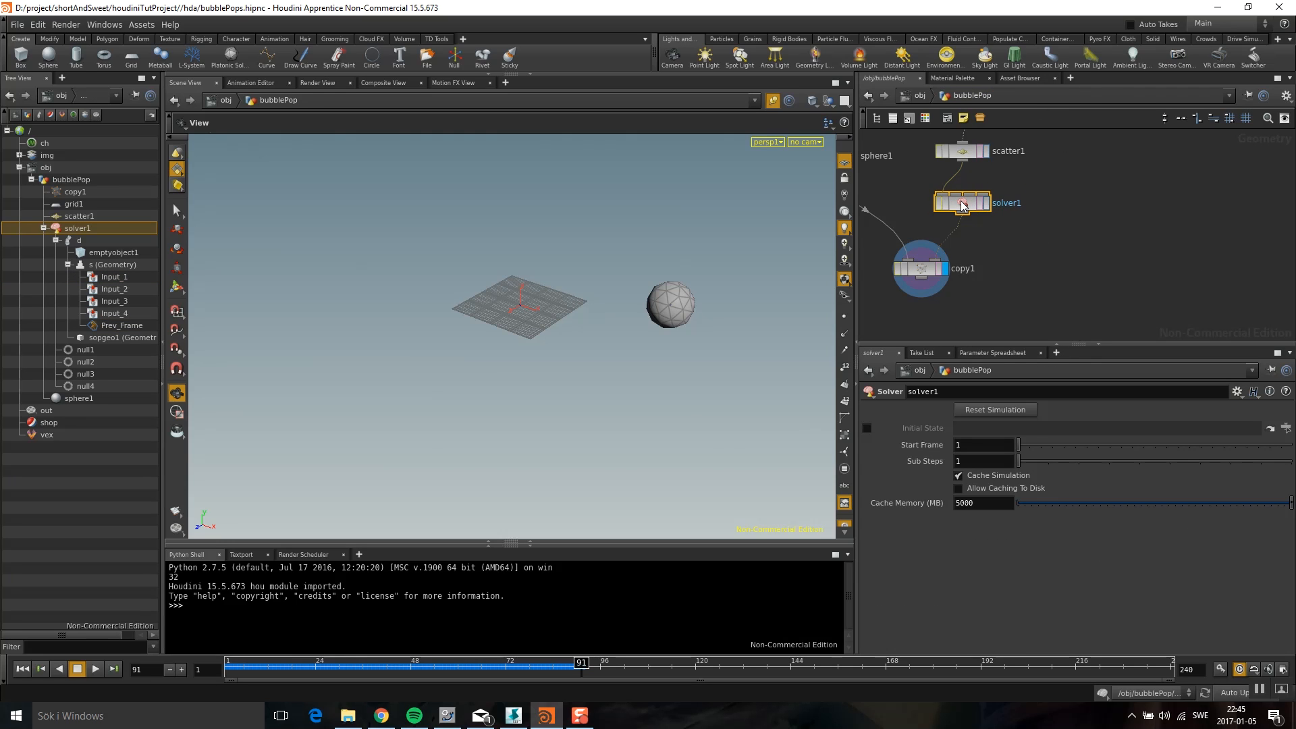
double_click(961, 202)
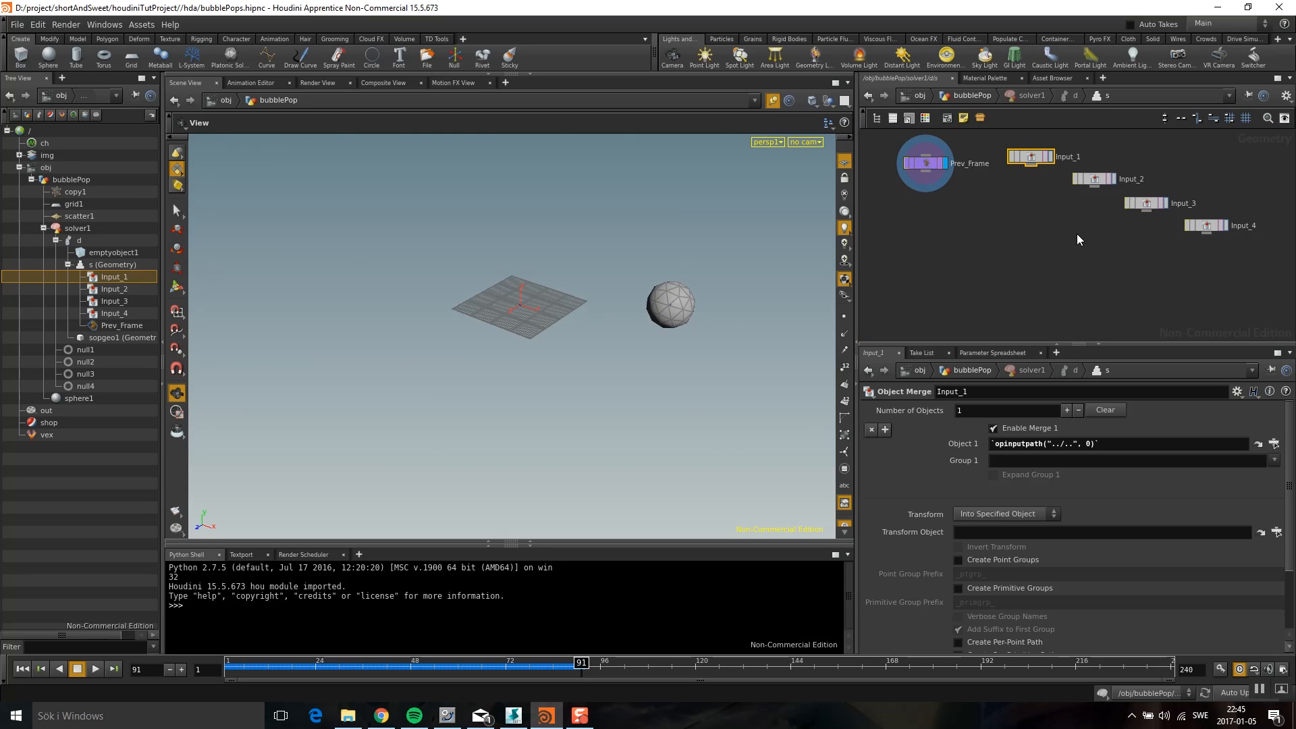
mouse_move(978, 224)
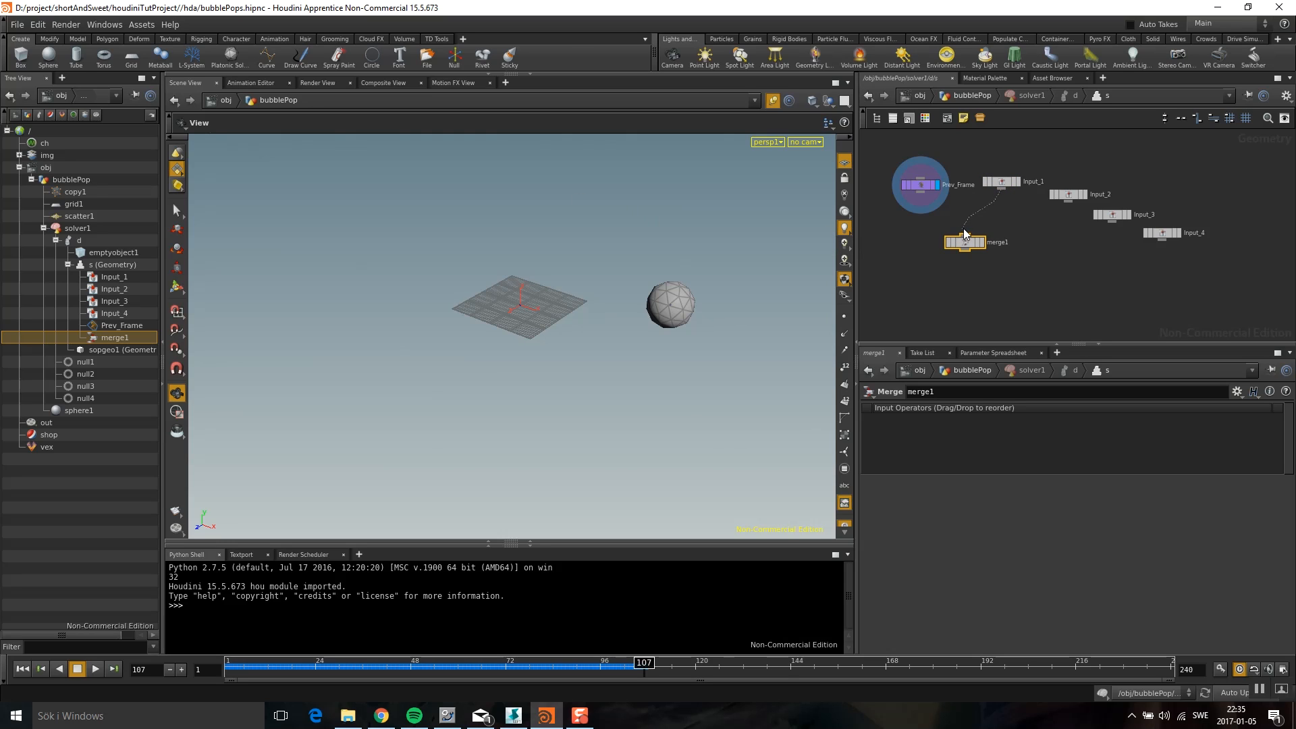
- Wire Prev_Frame into merge1 and replay the simulation from frame 1
drag(1000, 180, 964, 242)
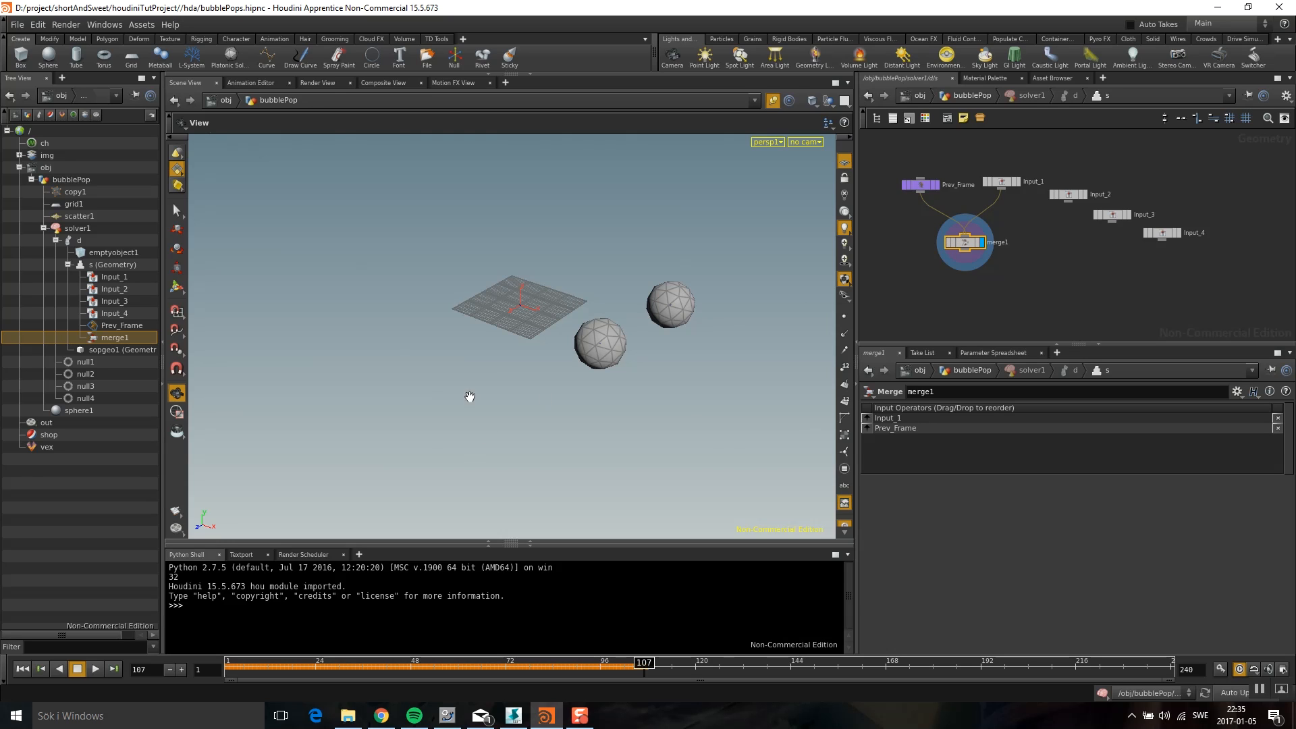
click(95, 669)
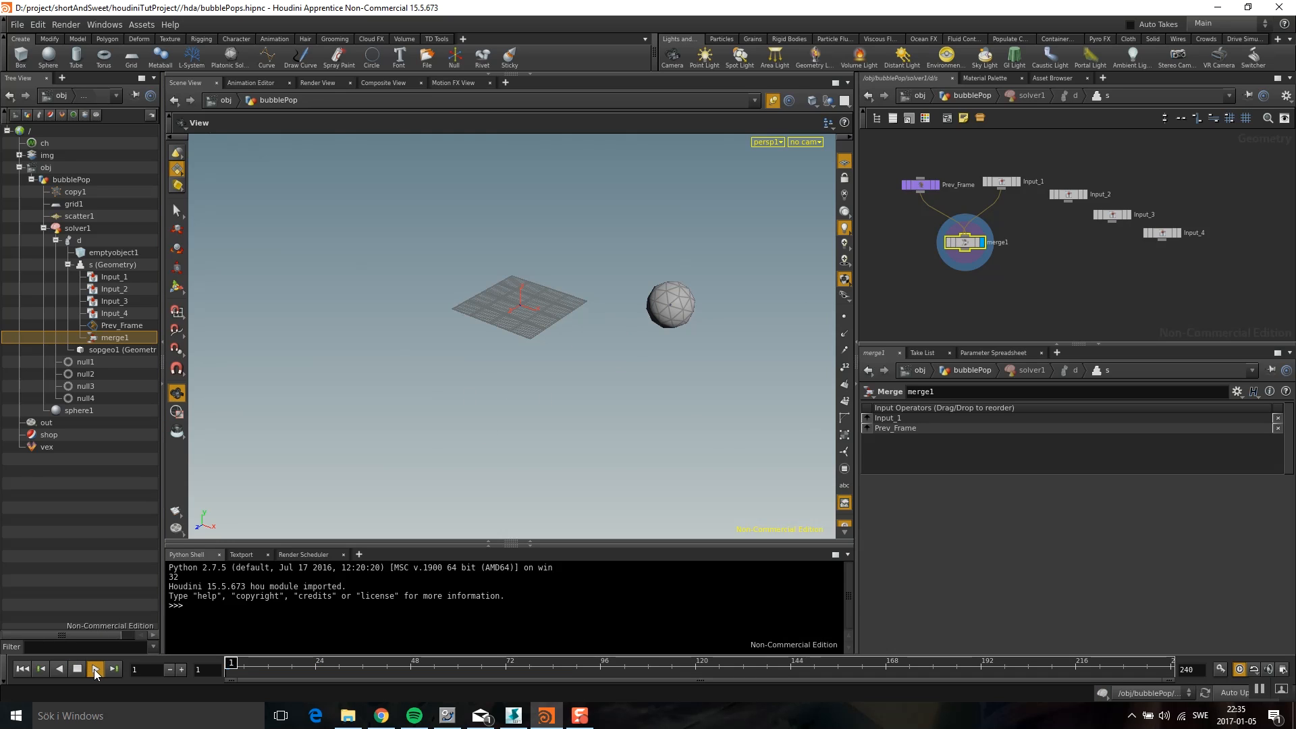
click(95, 669)
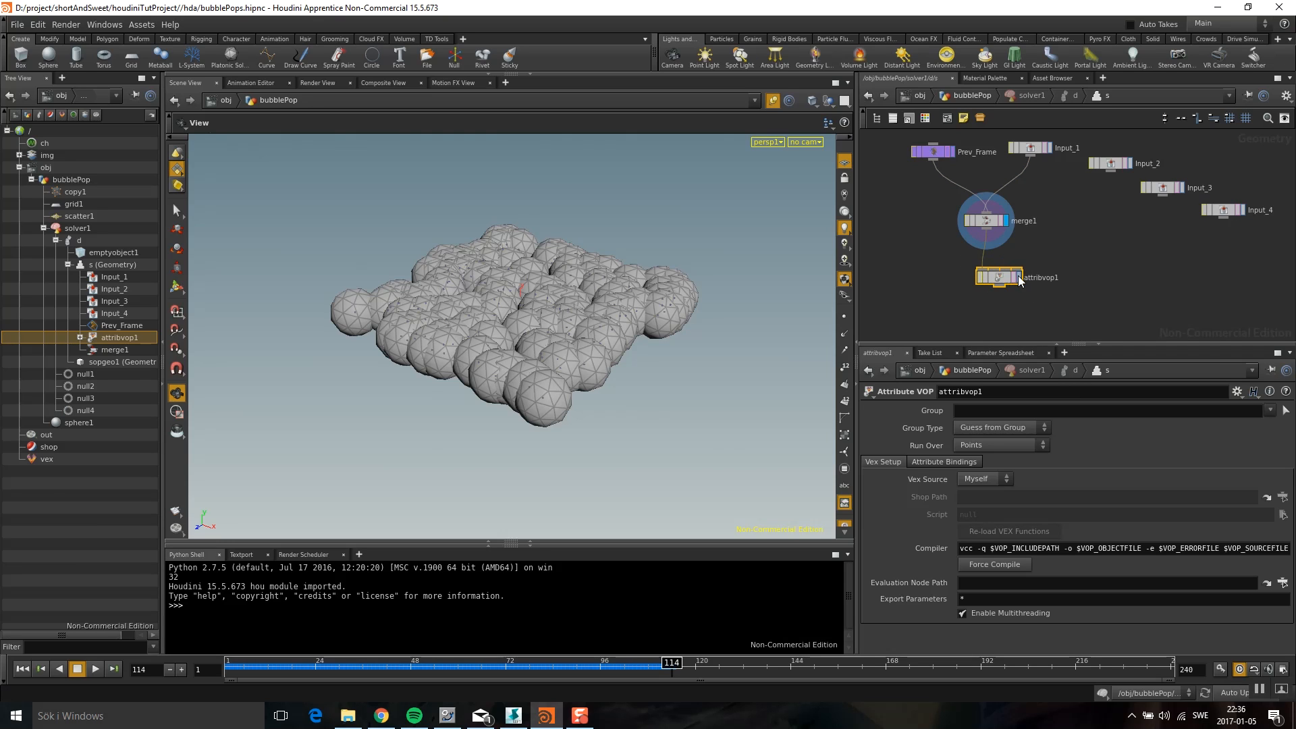
- Inside attribvop1, add a Bind node that imports the pscale attribute
double_click(997, 277)
text(b)
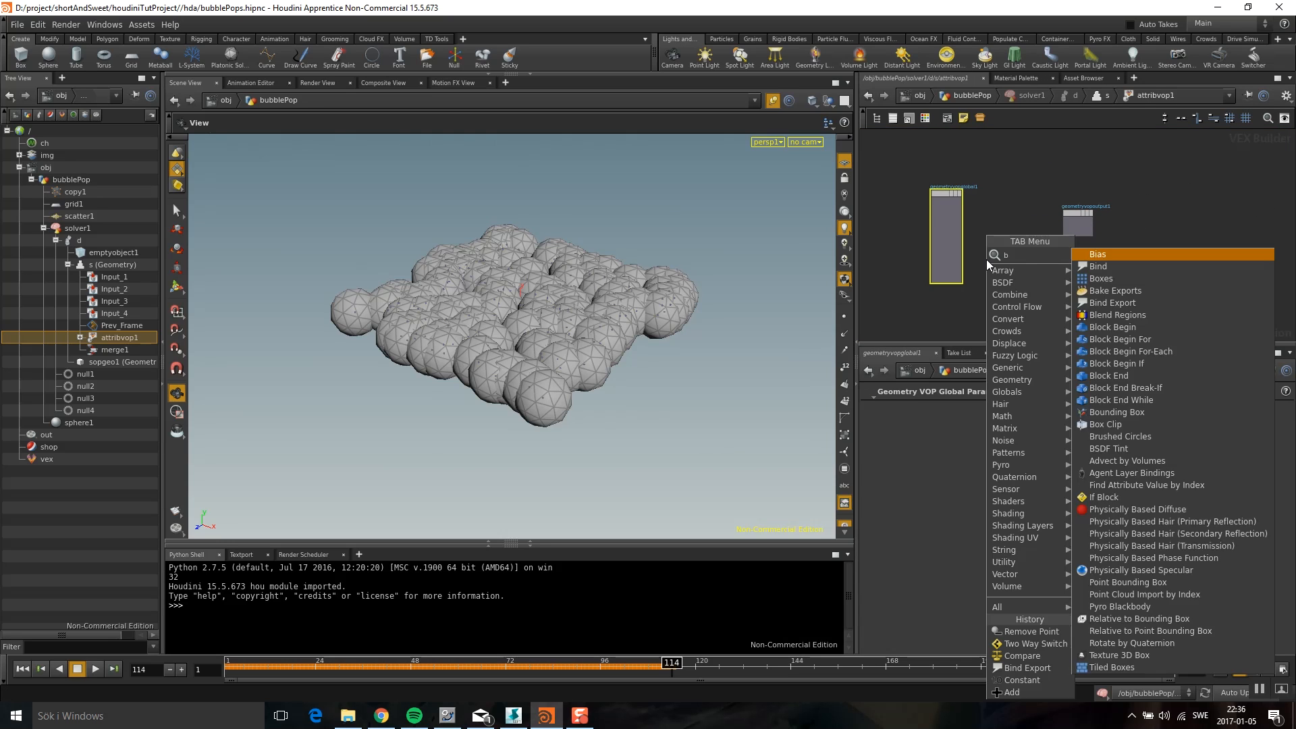
text(in)
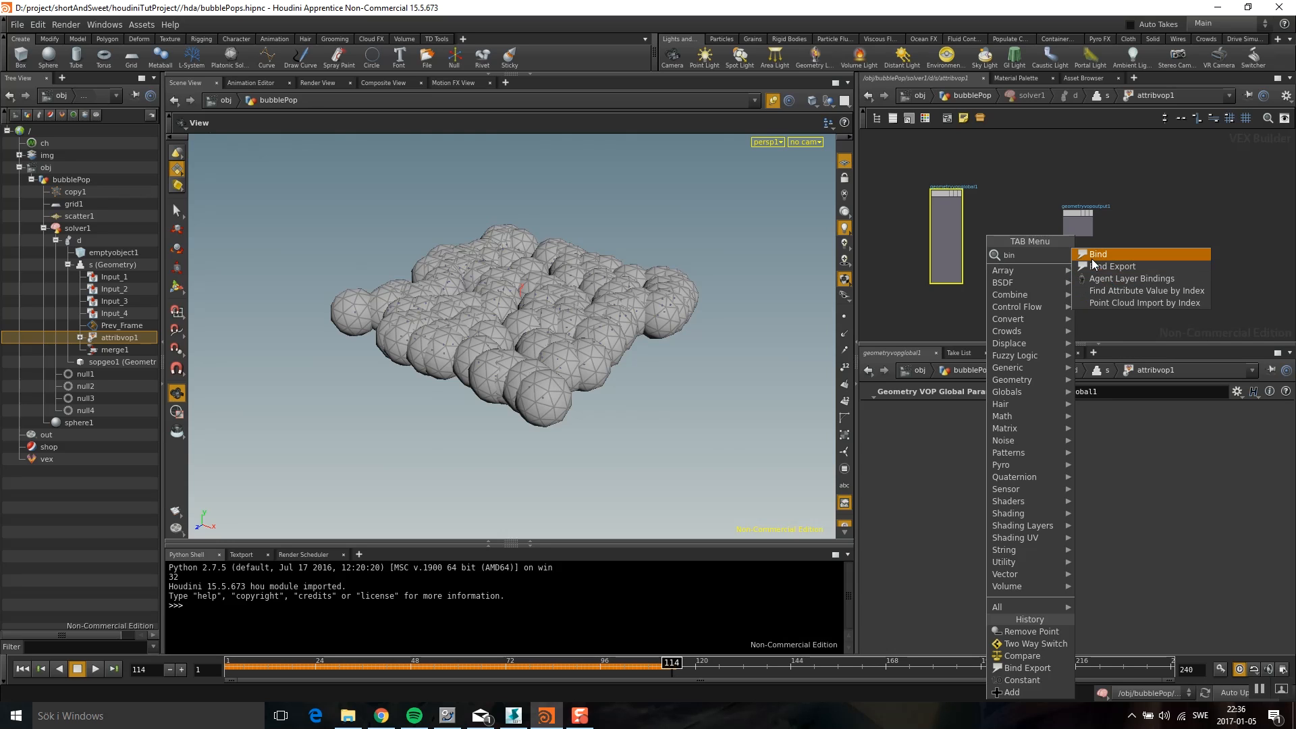
click(1097, 254)
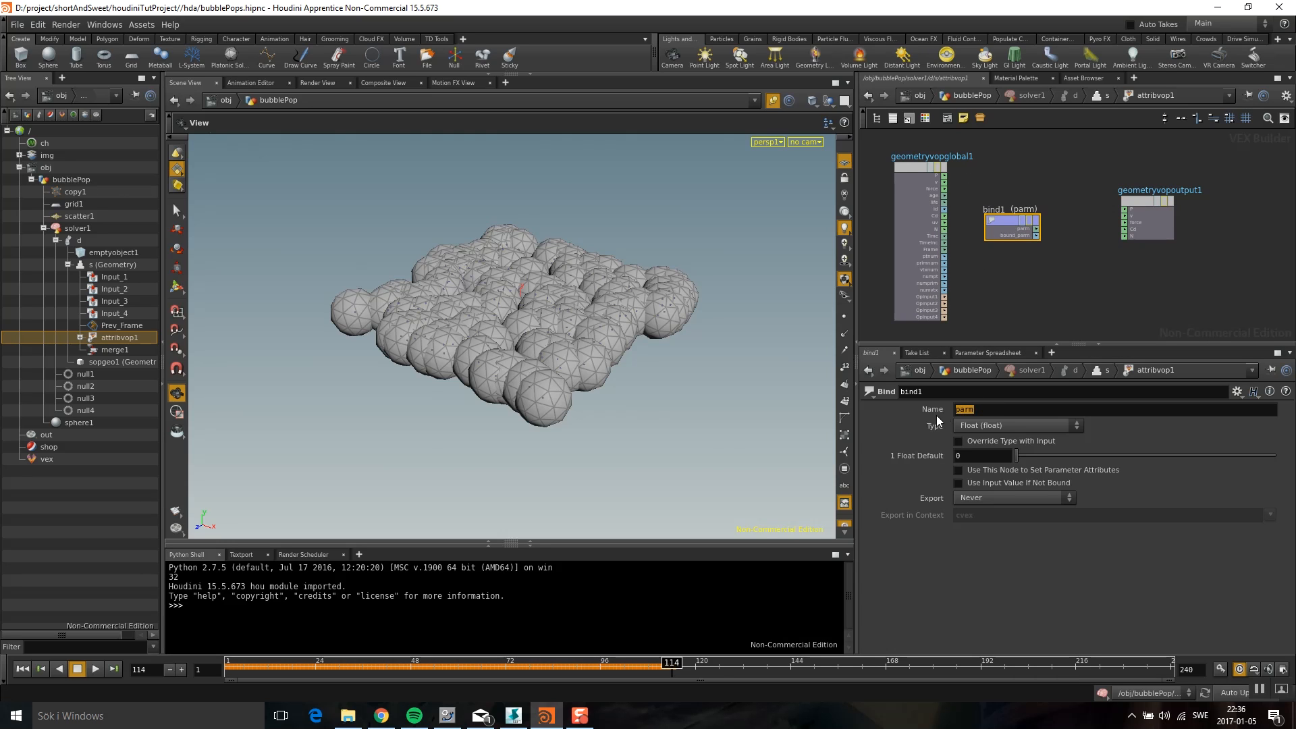
text(pscale)
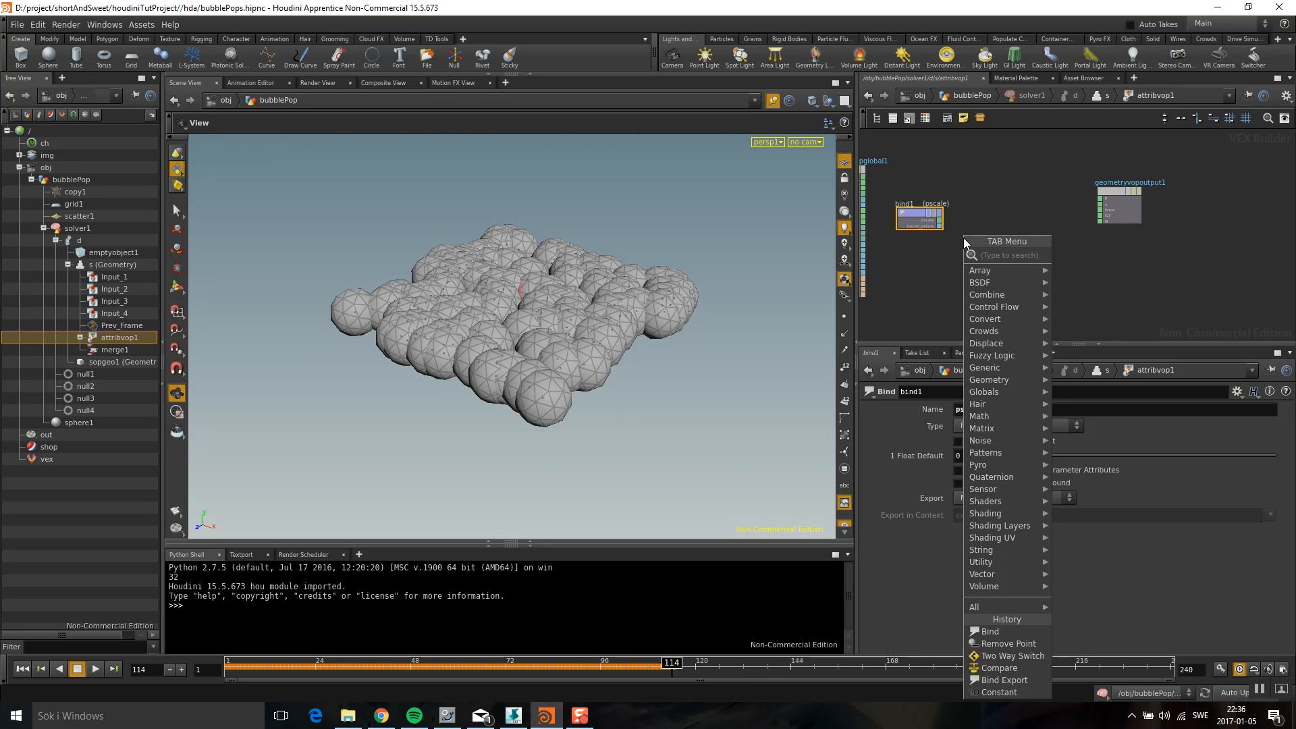
- Add an Add node summing bind1's pscale with a Constant of 0.01
text(add)
text(cons)
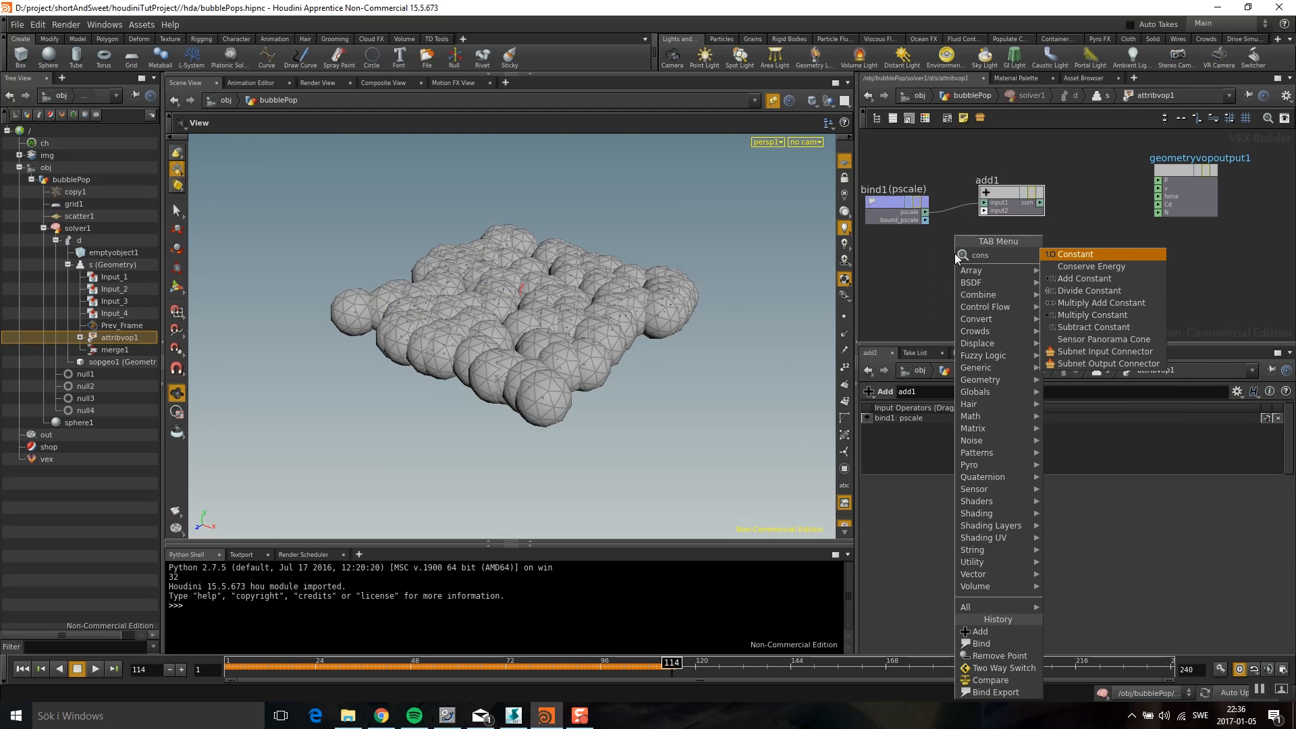
text(t)
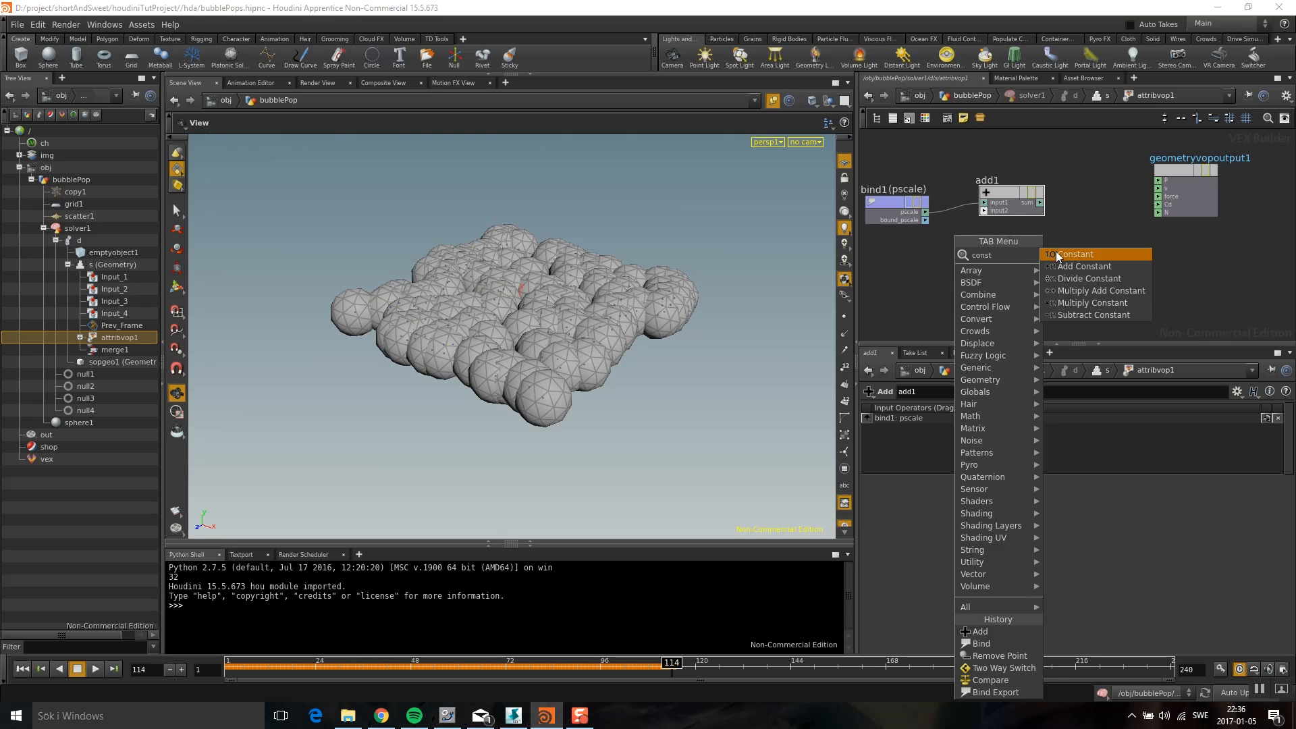
click(1071, 254)
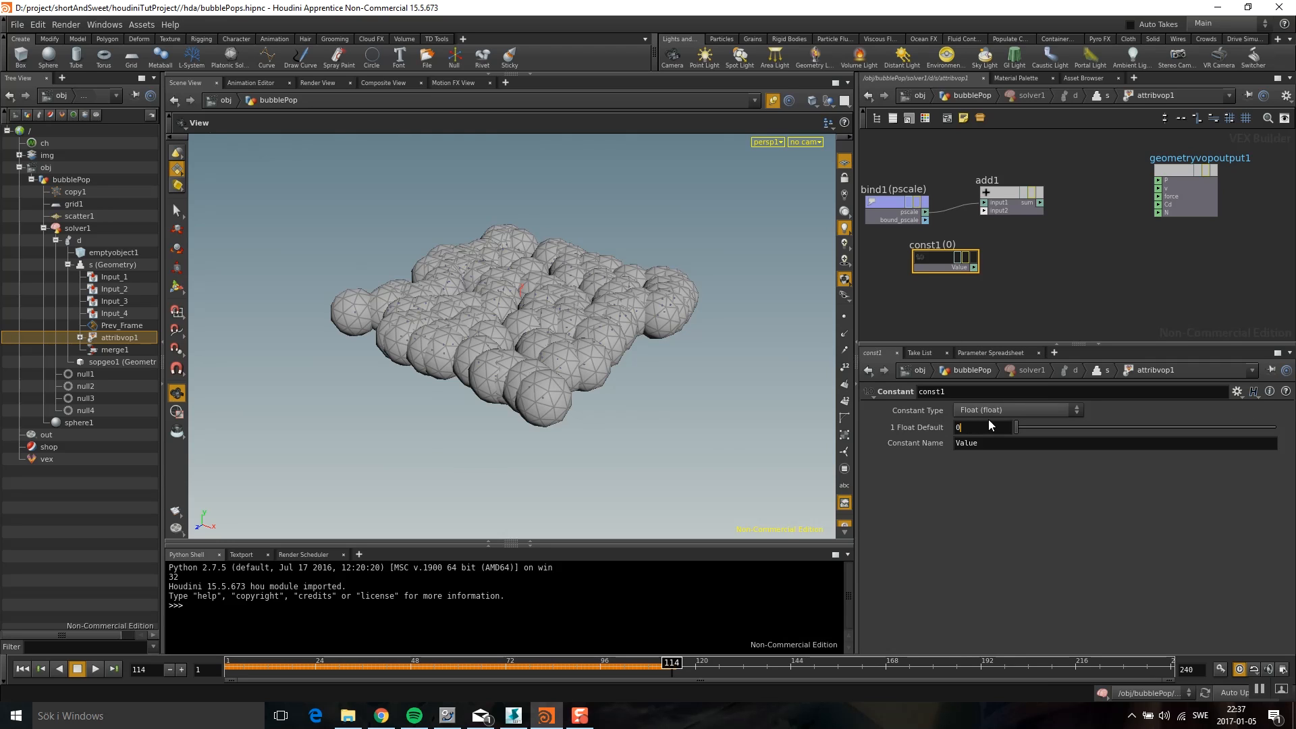
text(.)
text(bind e)
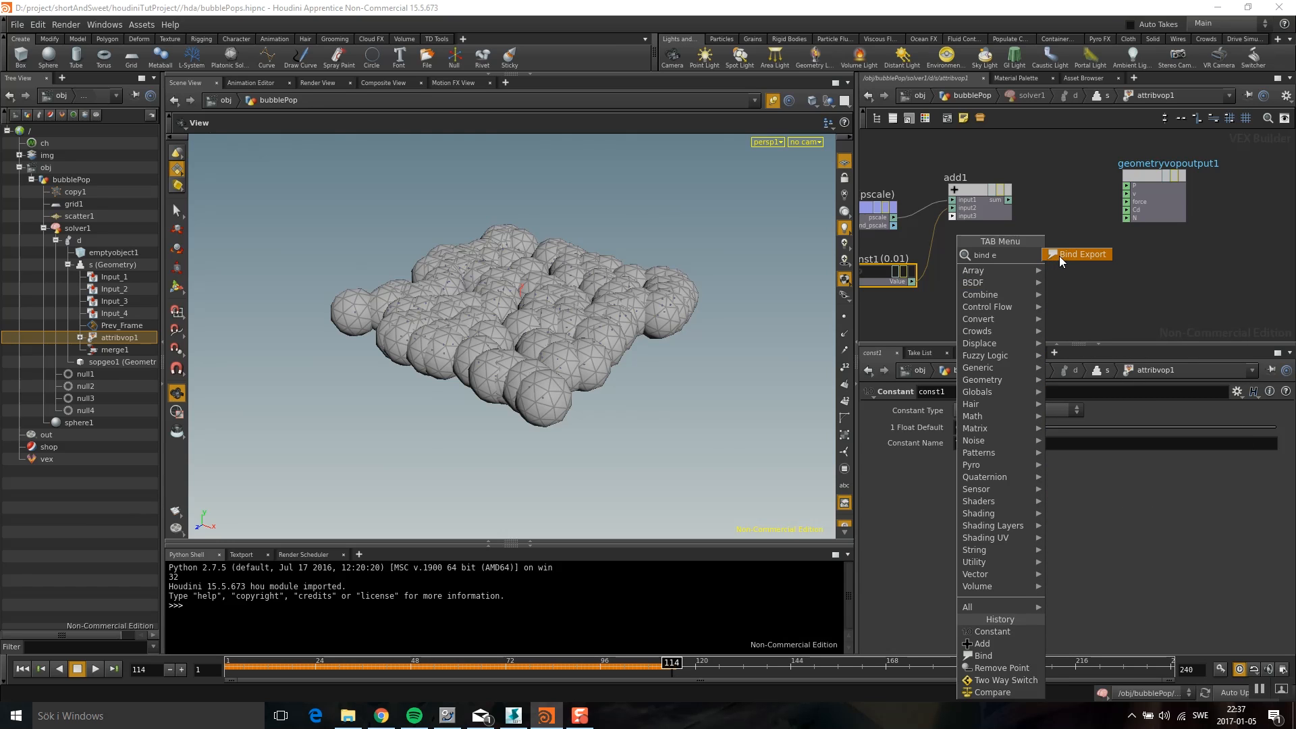
- Write the sum back to pscale with a Bind Export, then rewind and replay the growth
click(1079, 253)
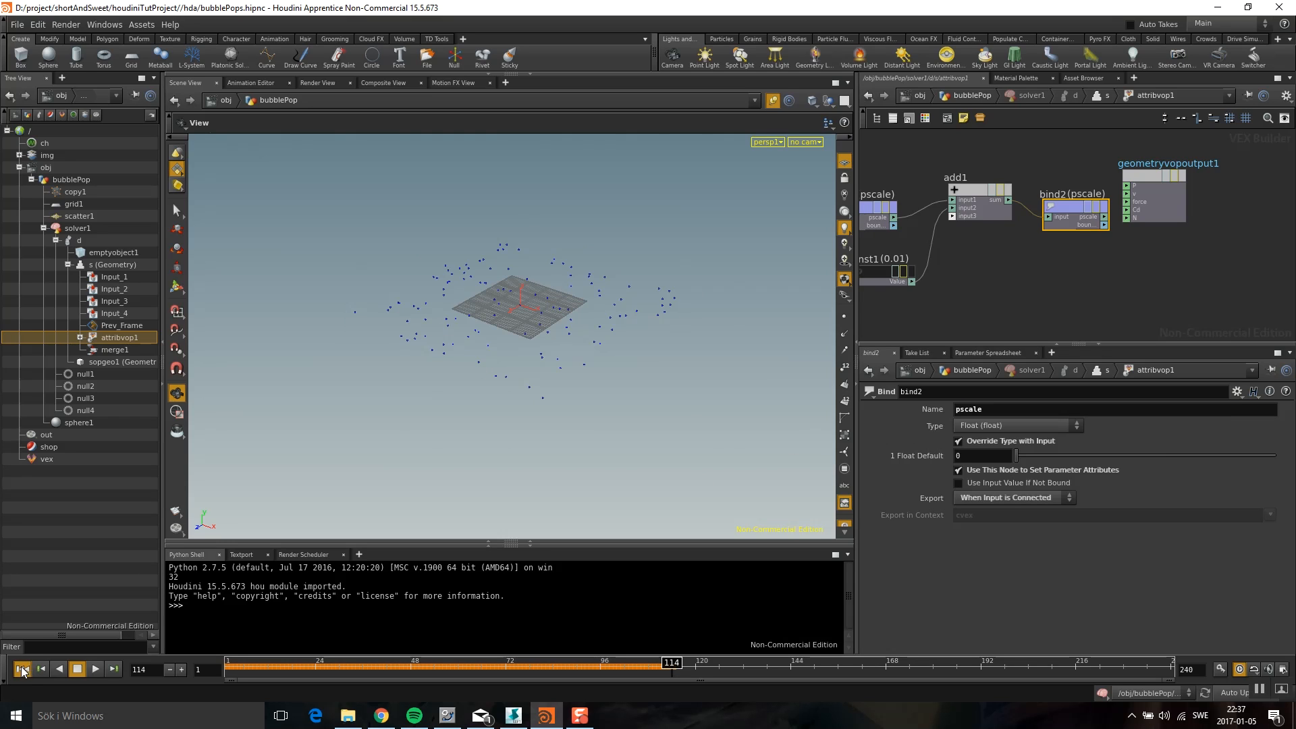
click(22, 669)
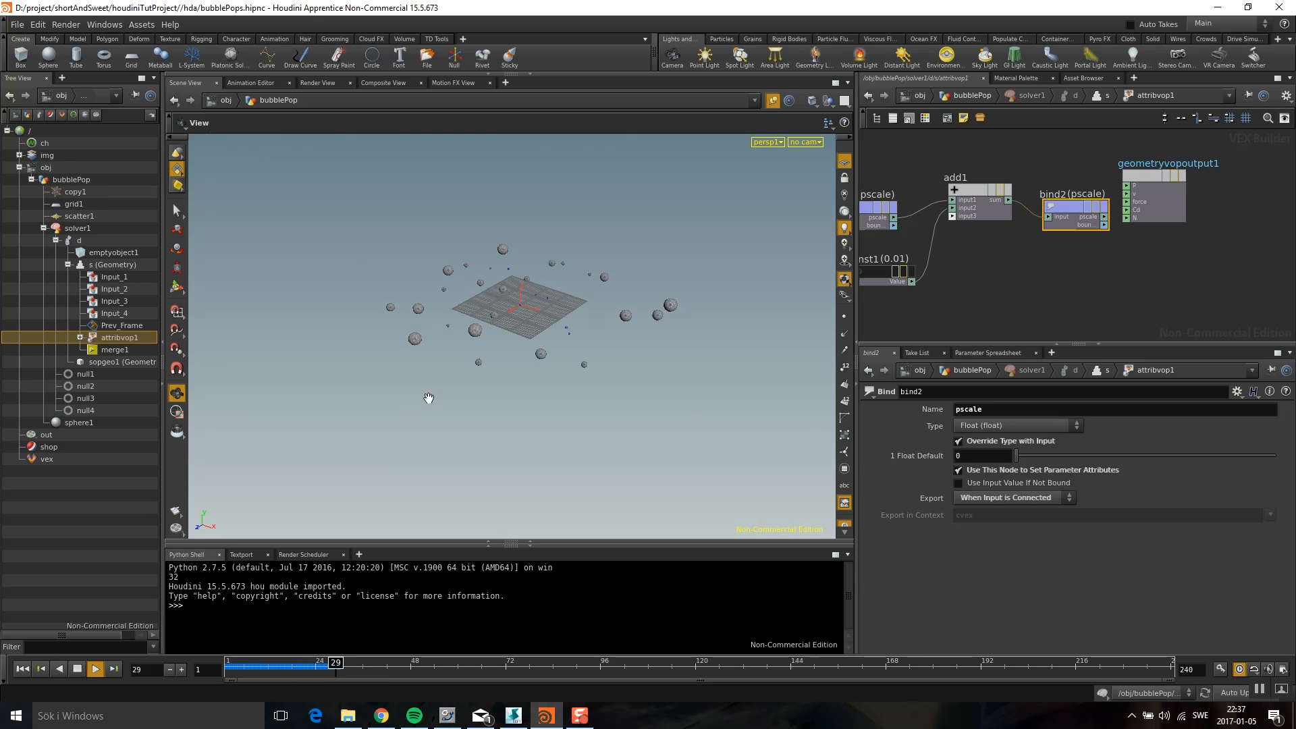
click(93, 668)
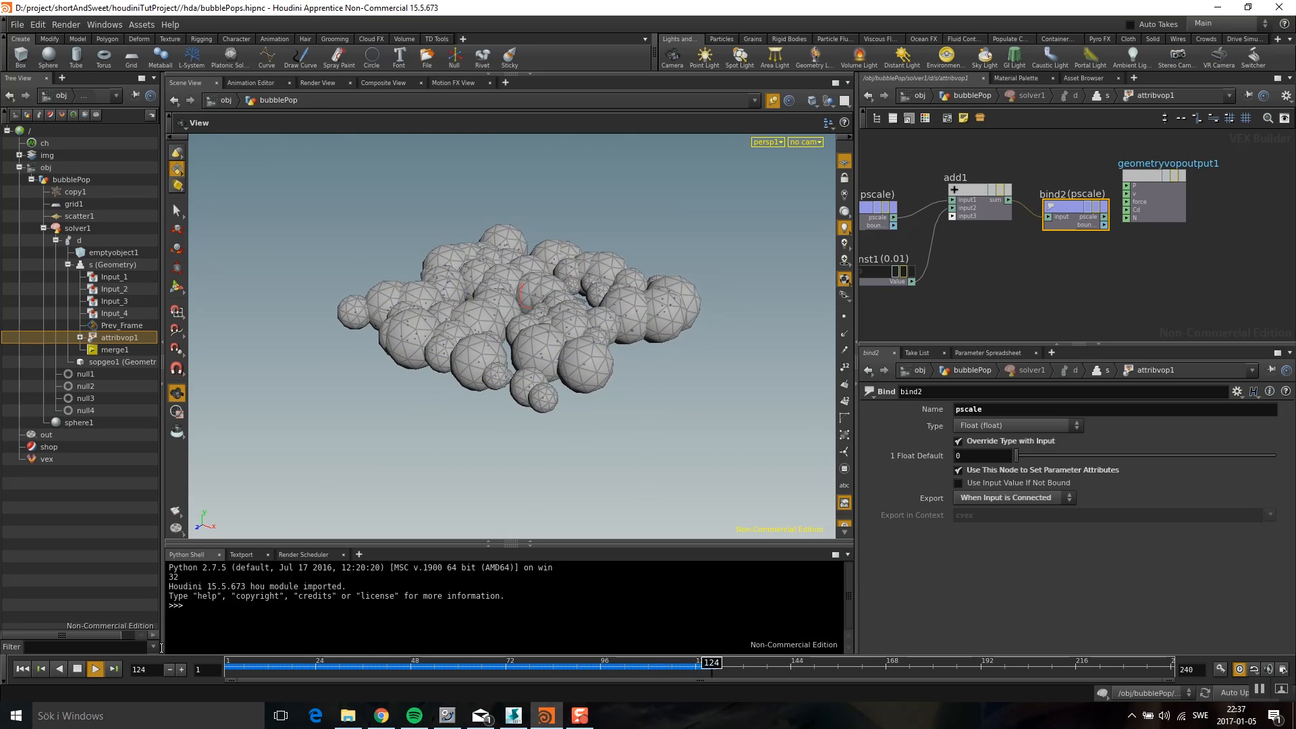
click(95, 669)
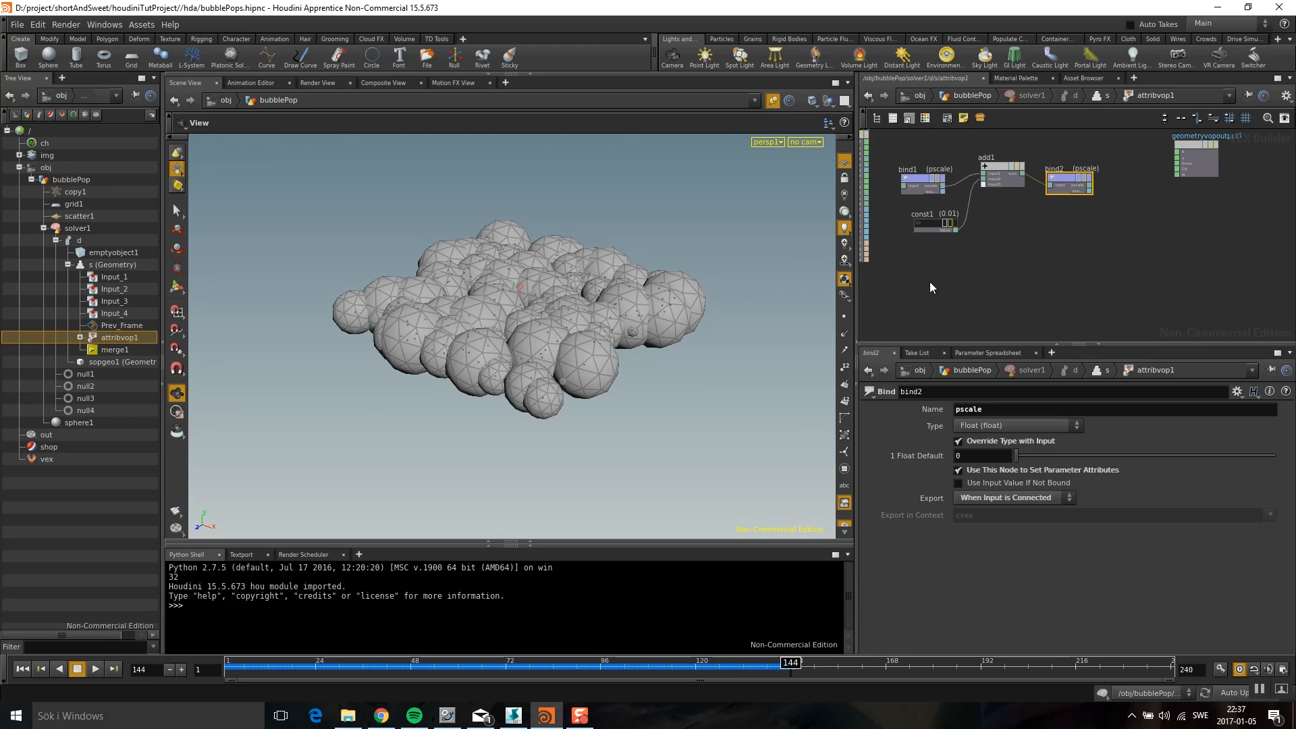
- Add a Compare node testing whether the summed pscale is Greater Than 0.5
key(tab)
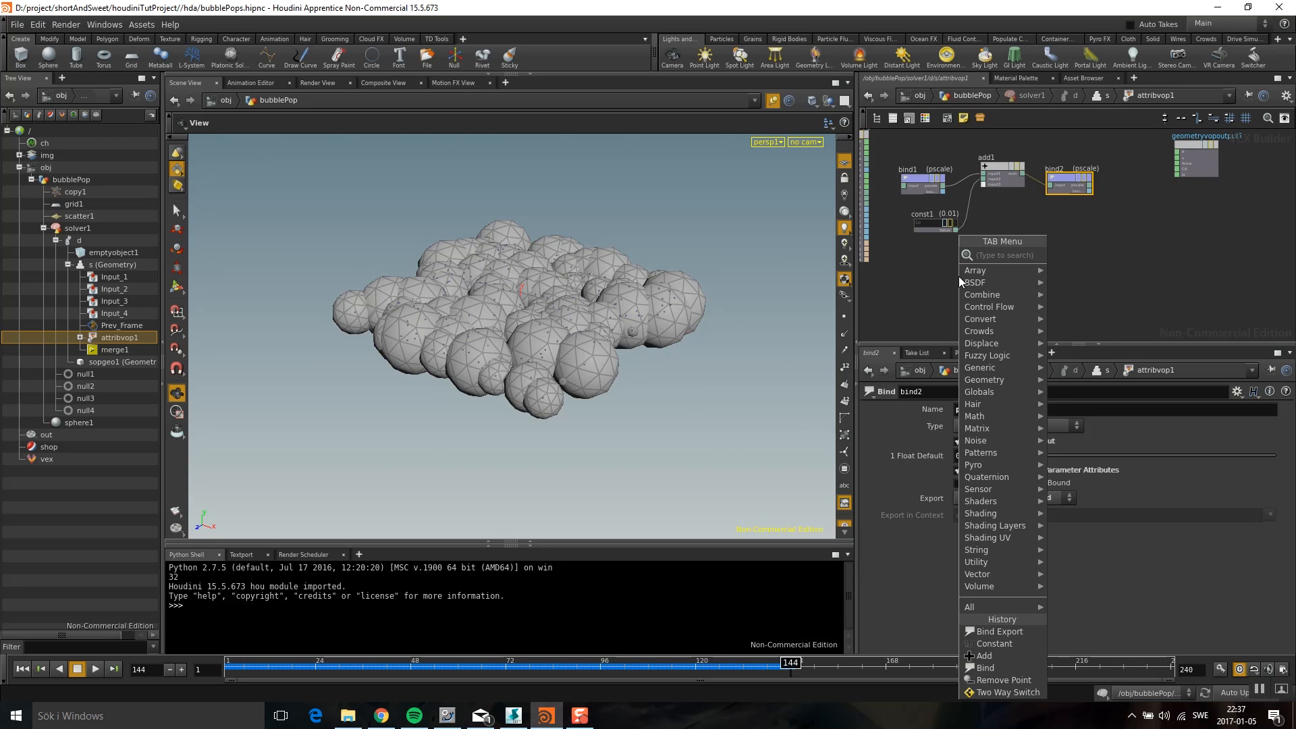
mouse_move(958, 283)
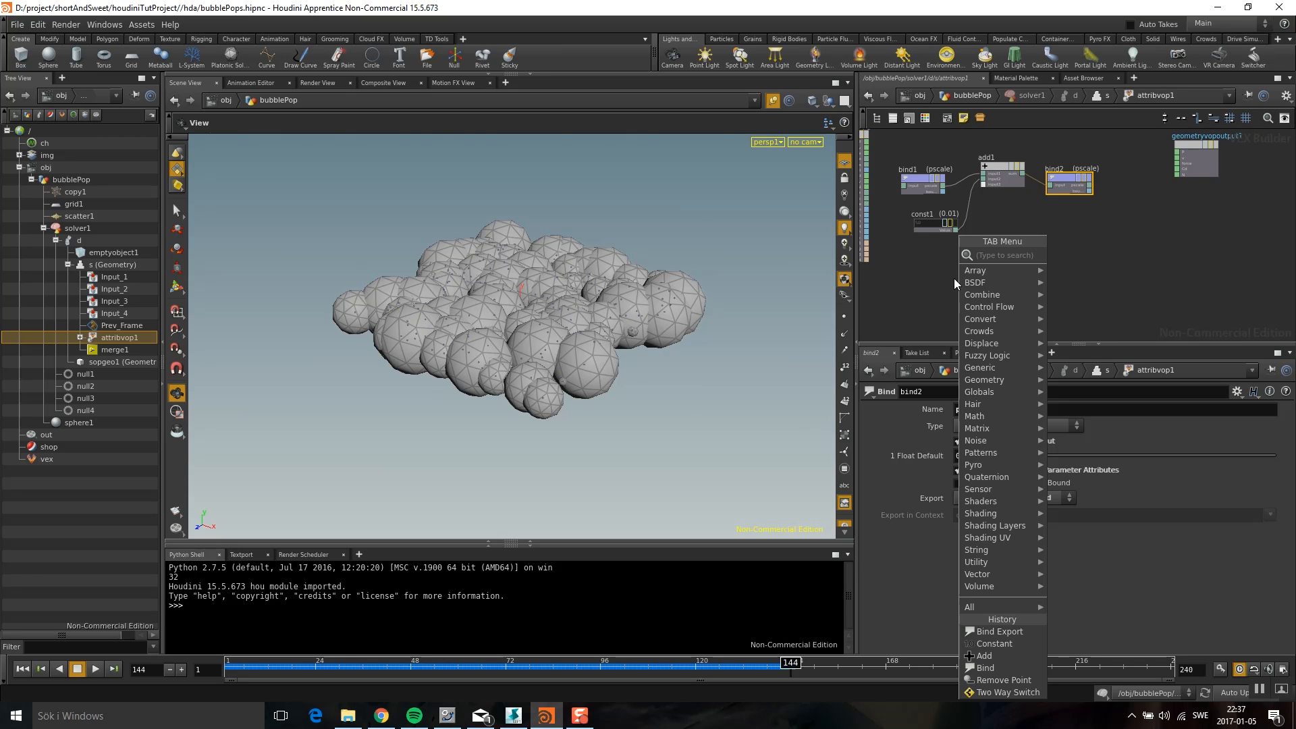
text(comp)
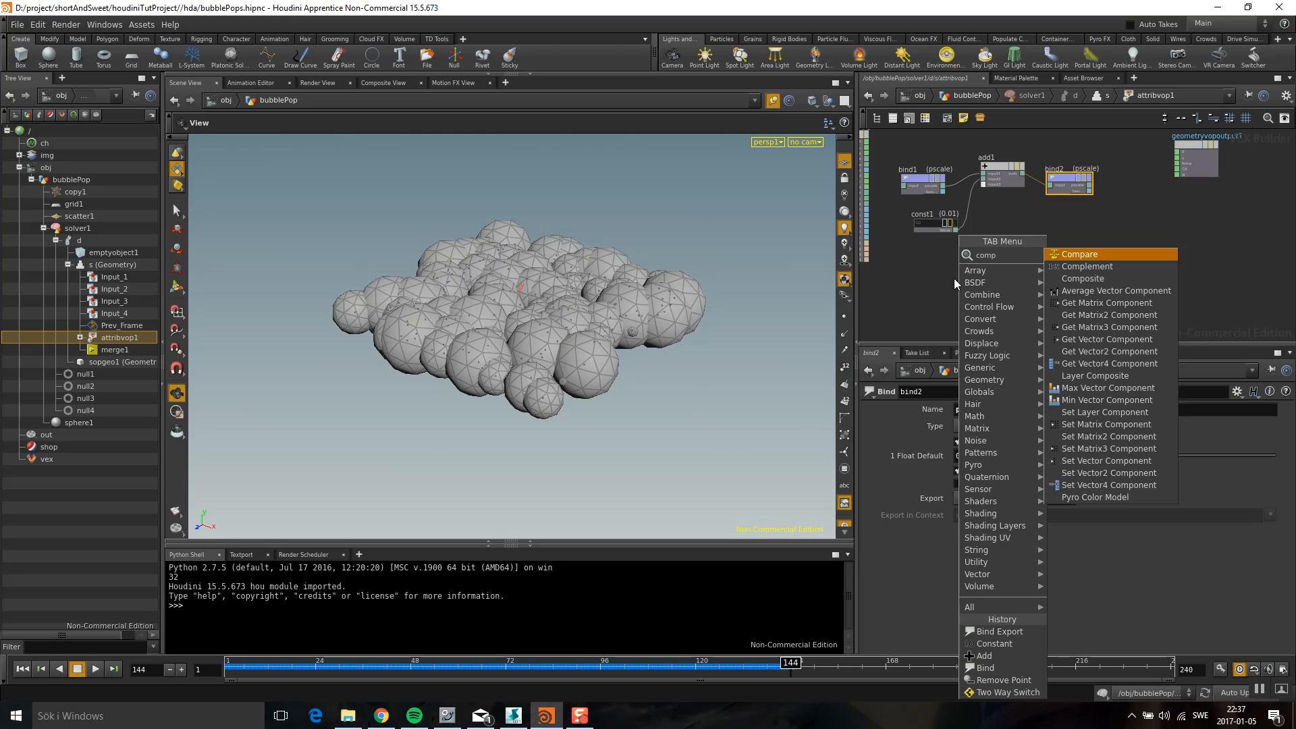
click(1079, 254)
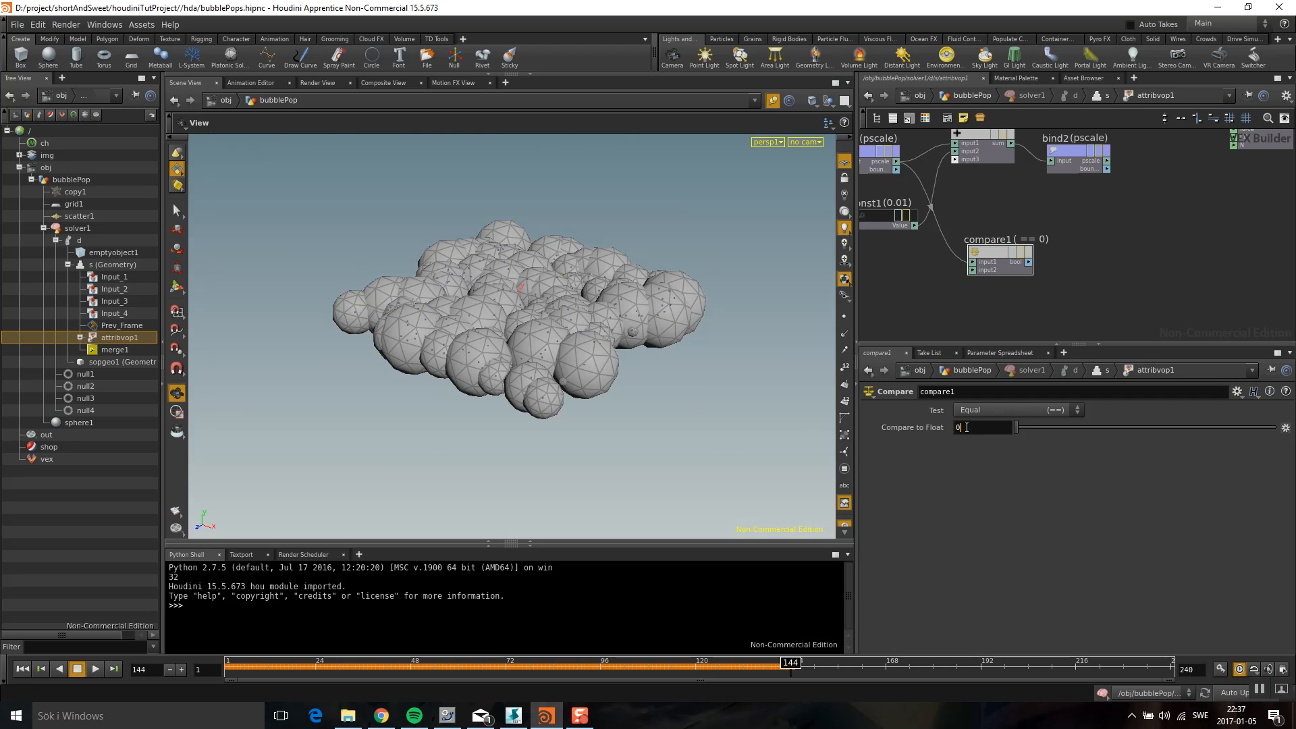
click(1016, 409)
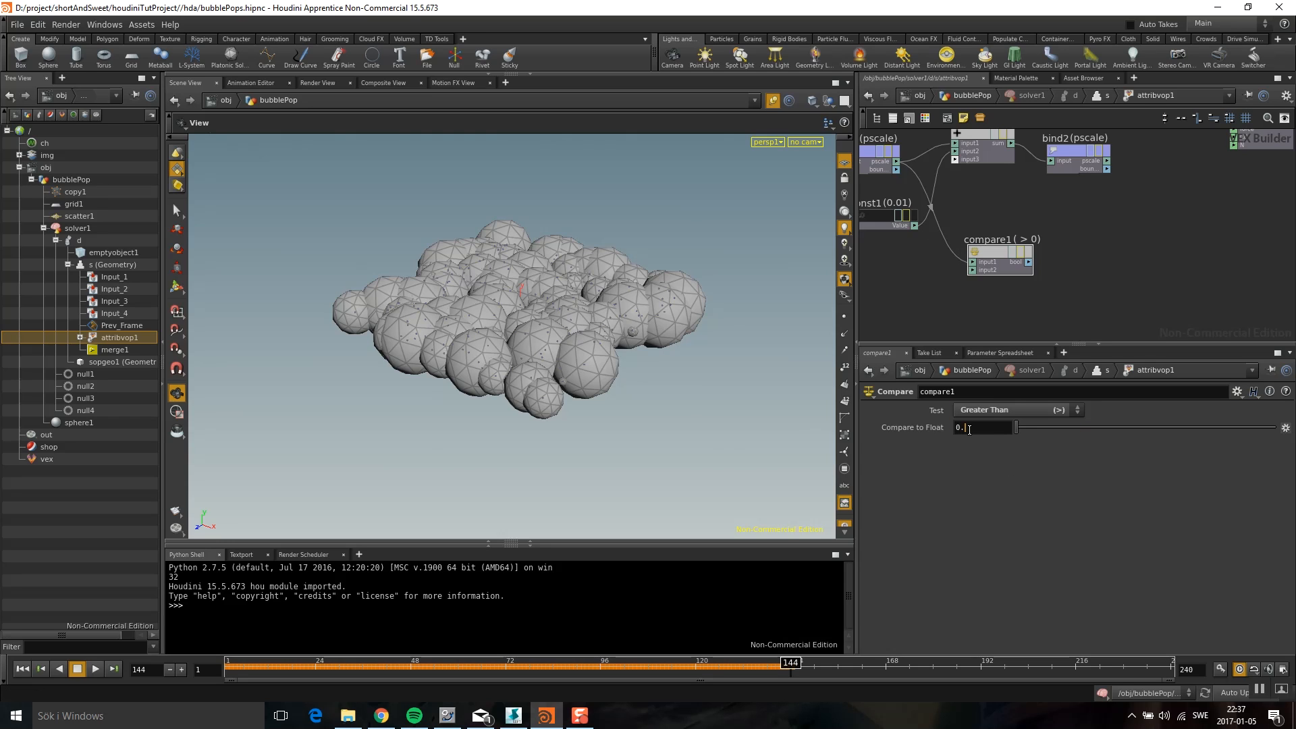
text(0.5)
text(two)
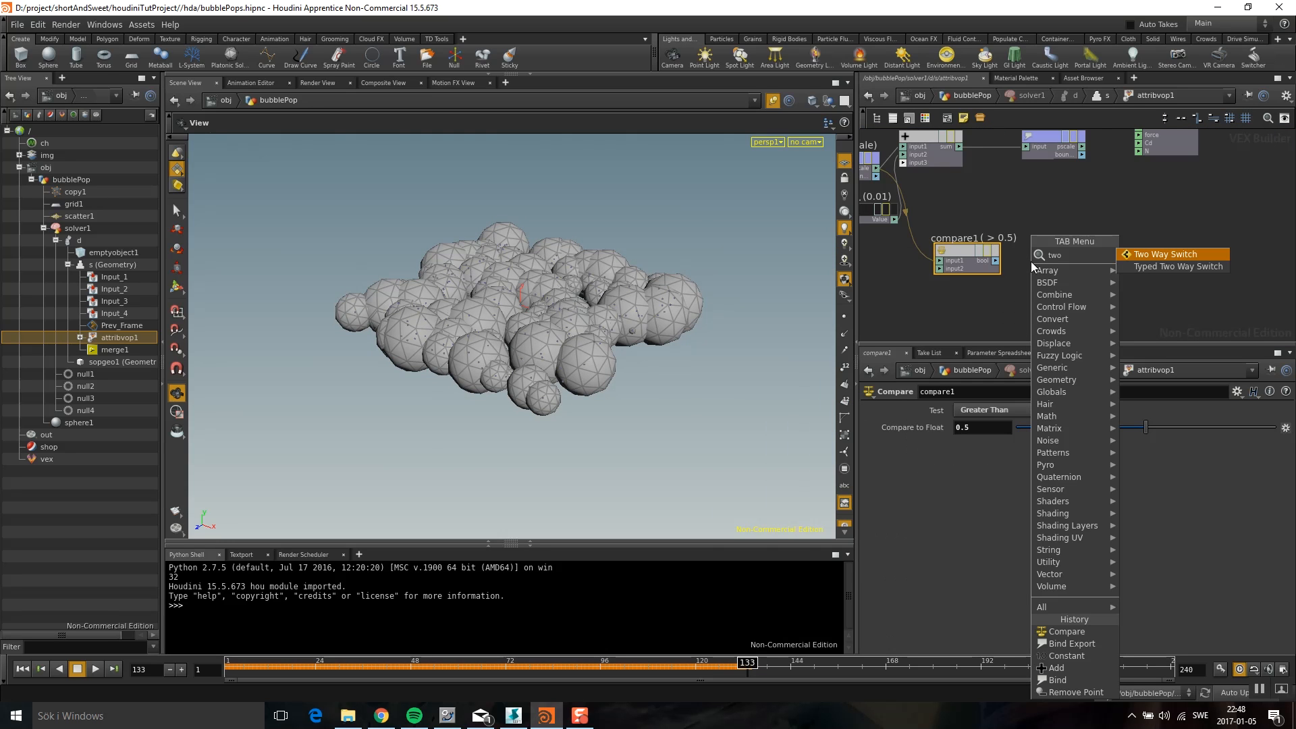
- Drive a Two Way Switch with compare1's bool and add a Remove Point node after it
click(1166, 254)
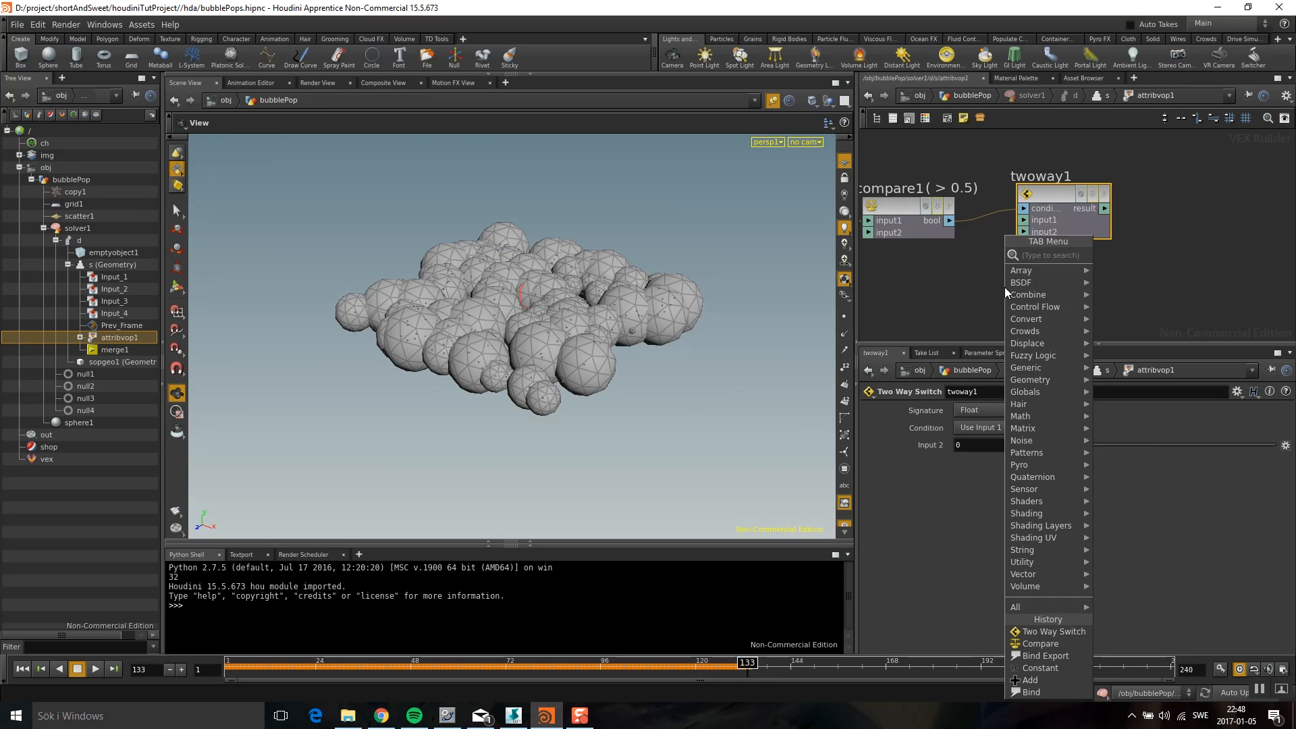
text(remove)
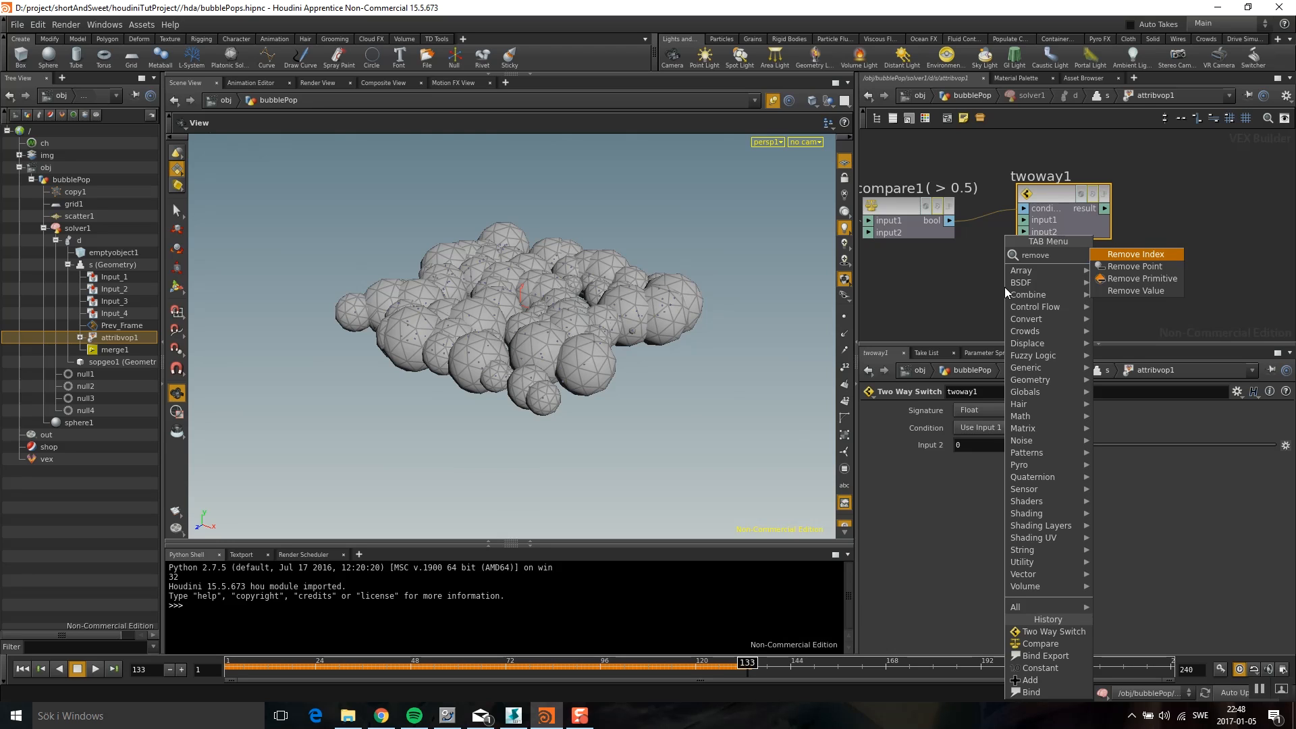
click(1135, 265)
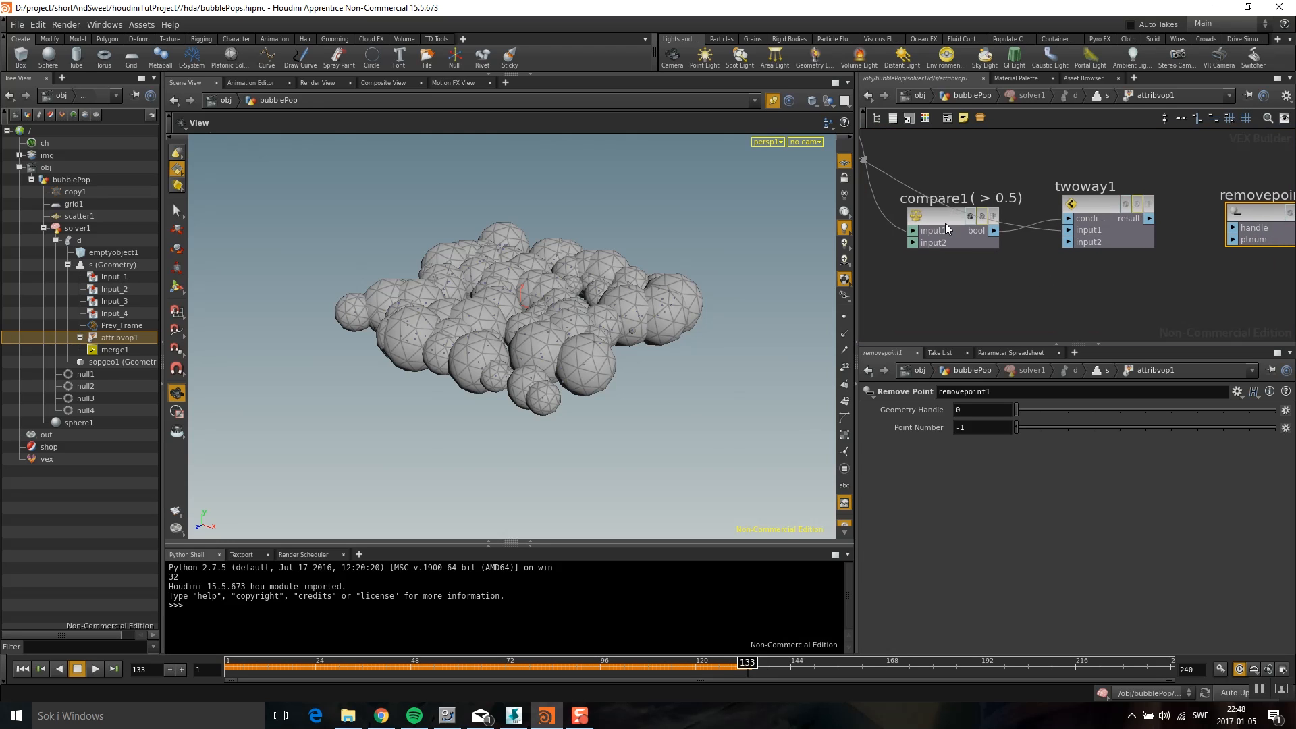
mouse_move(1017, 224)
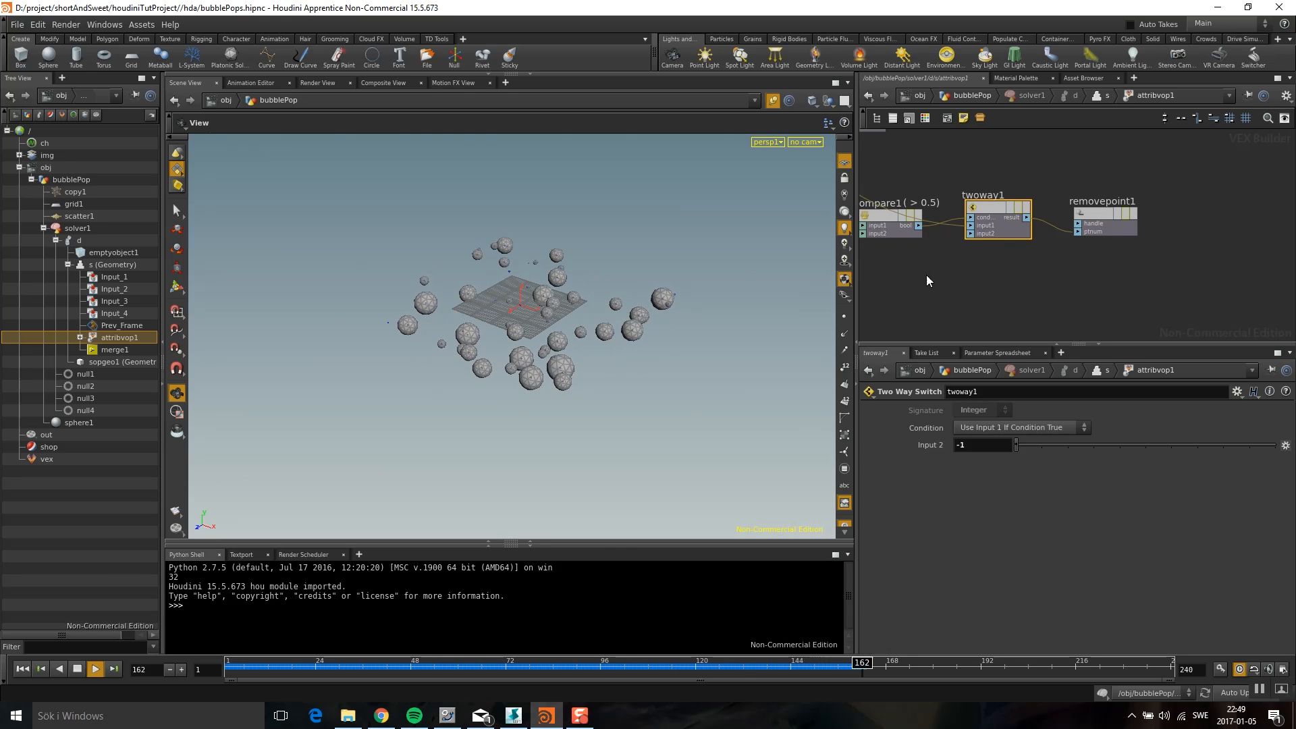
- Play the timeline to watch the spheres grow and get removed once pscale exceeds 0.5
click(94, 669)
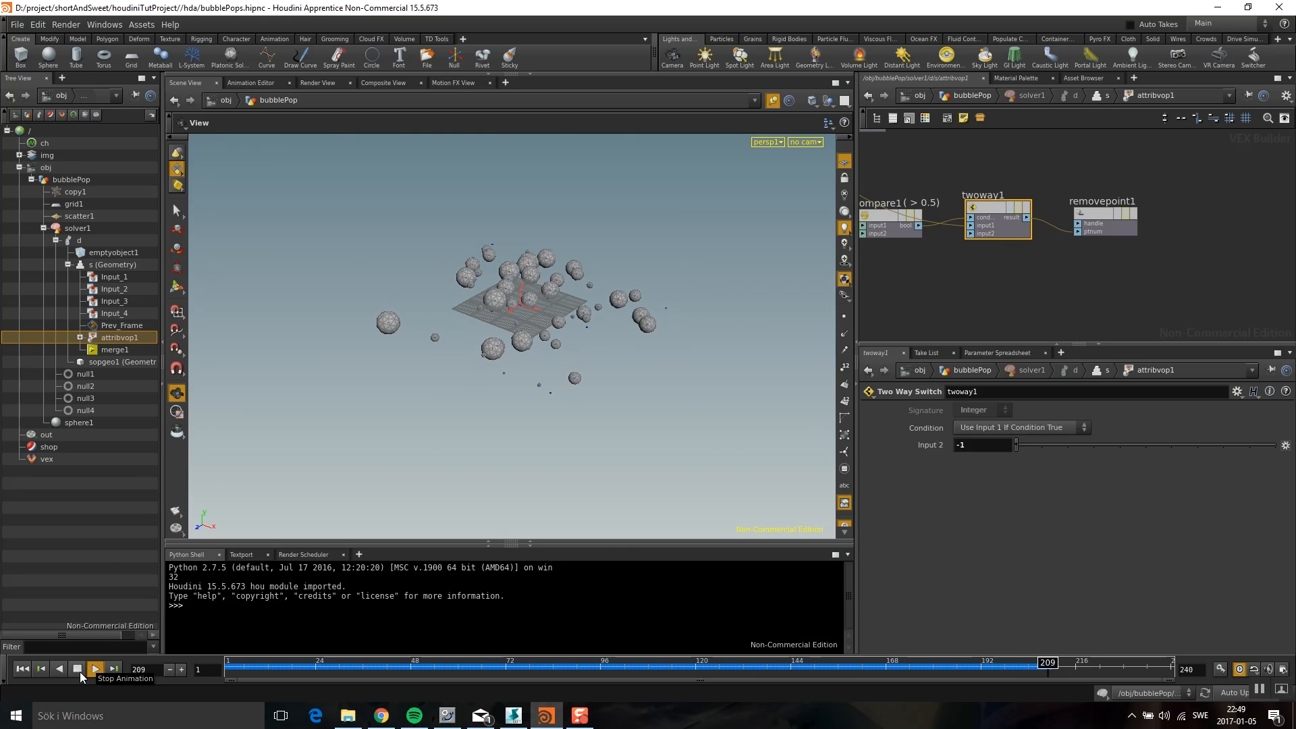